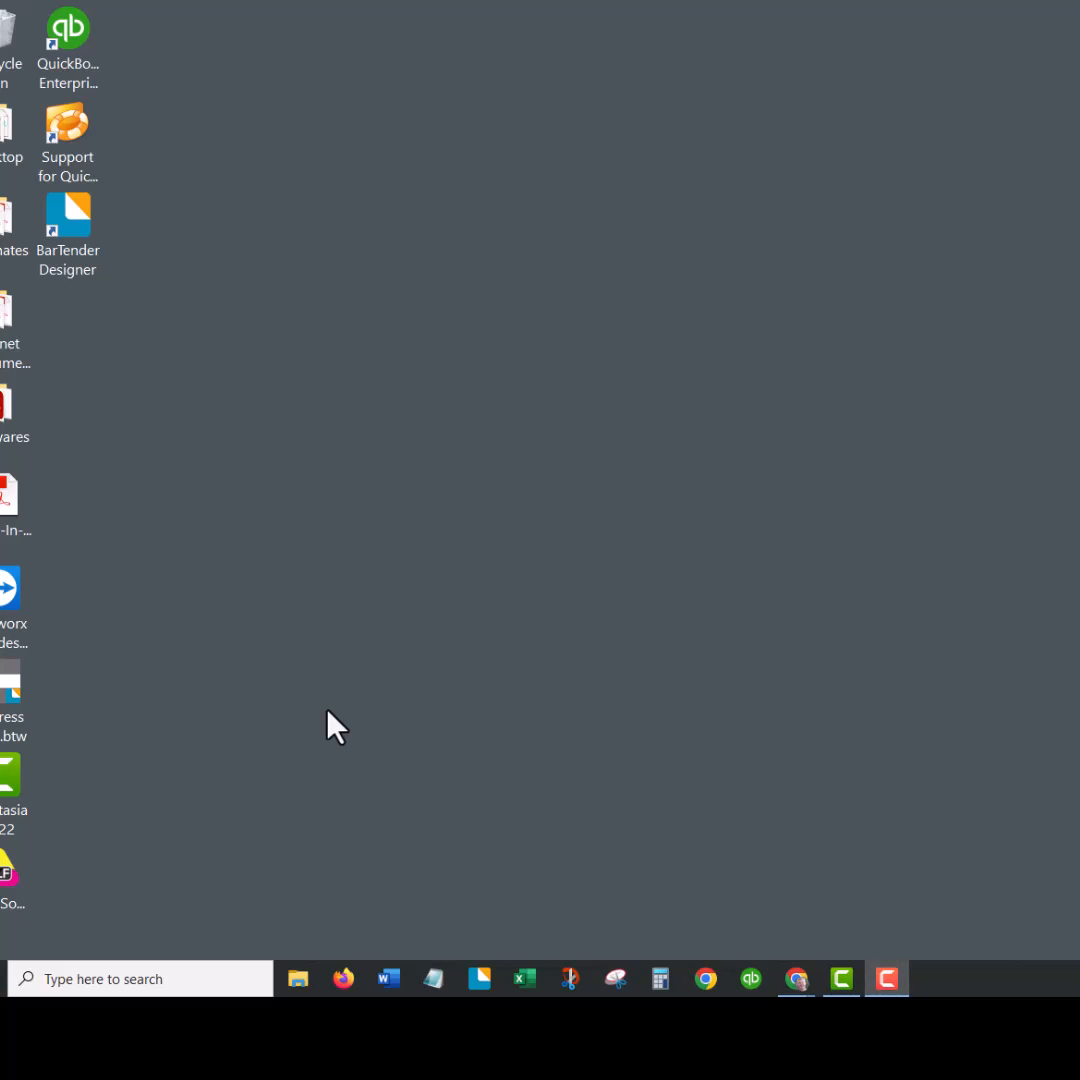
{"action": "mouse_move", "coordinate": [119, 990]}
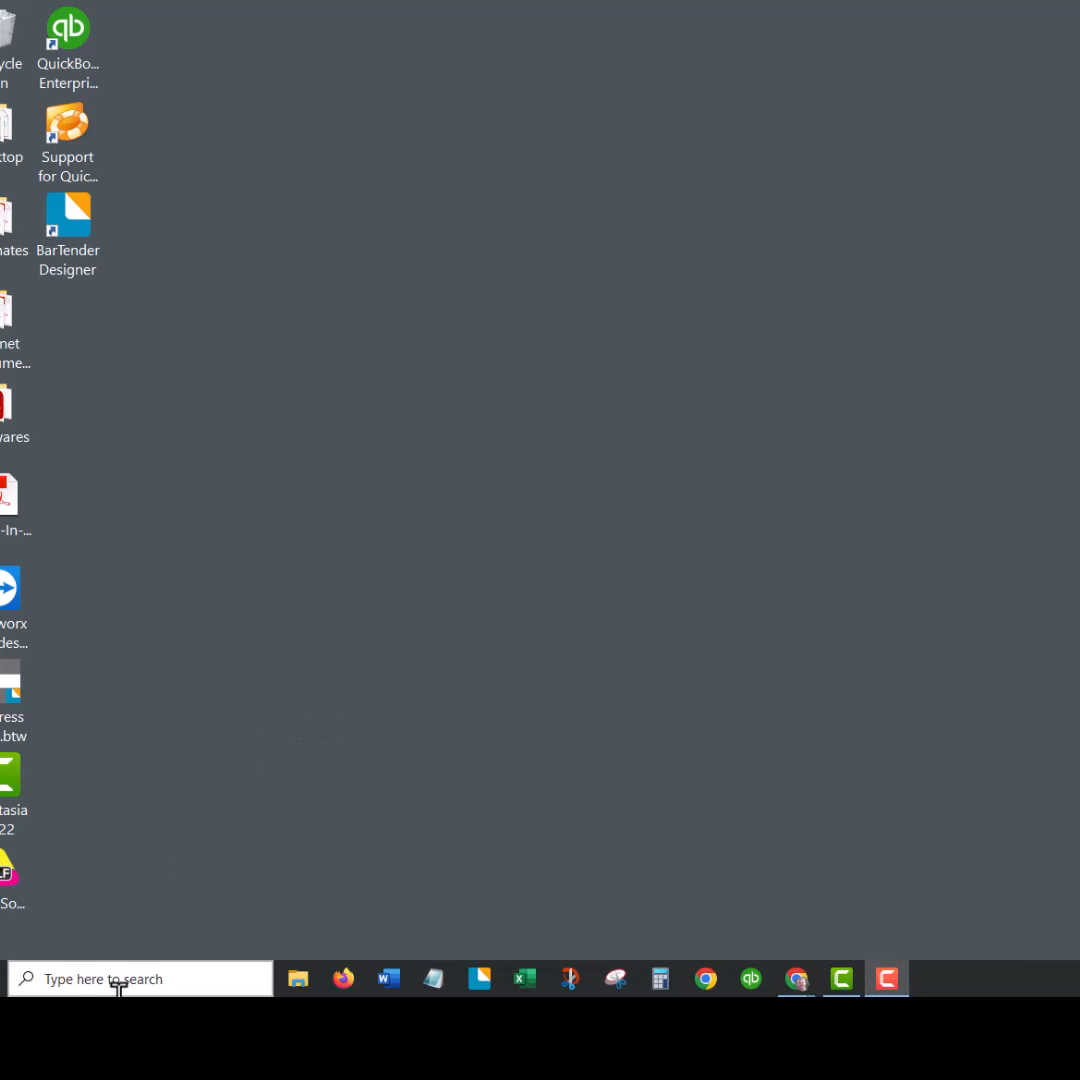
Step: Search the computer for 'printers' to reach the Printers & scanners settings
{"action": "left_click", "coordinate": [140, 978]}
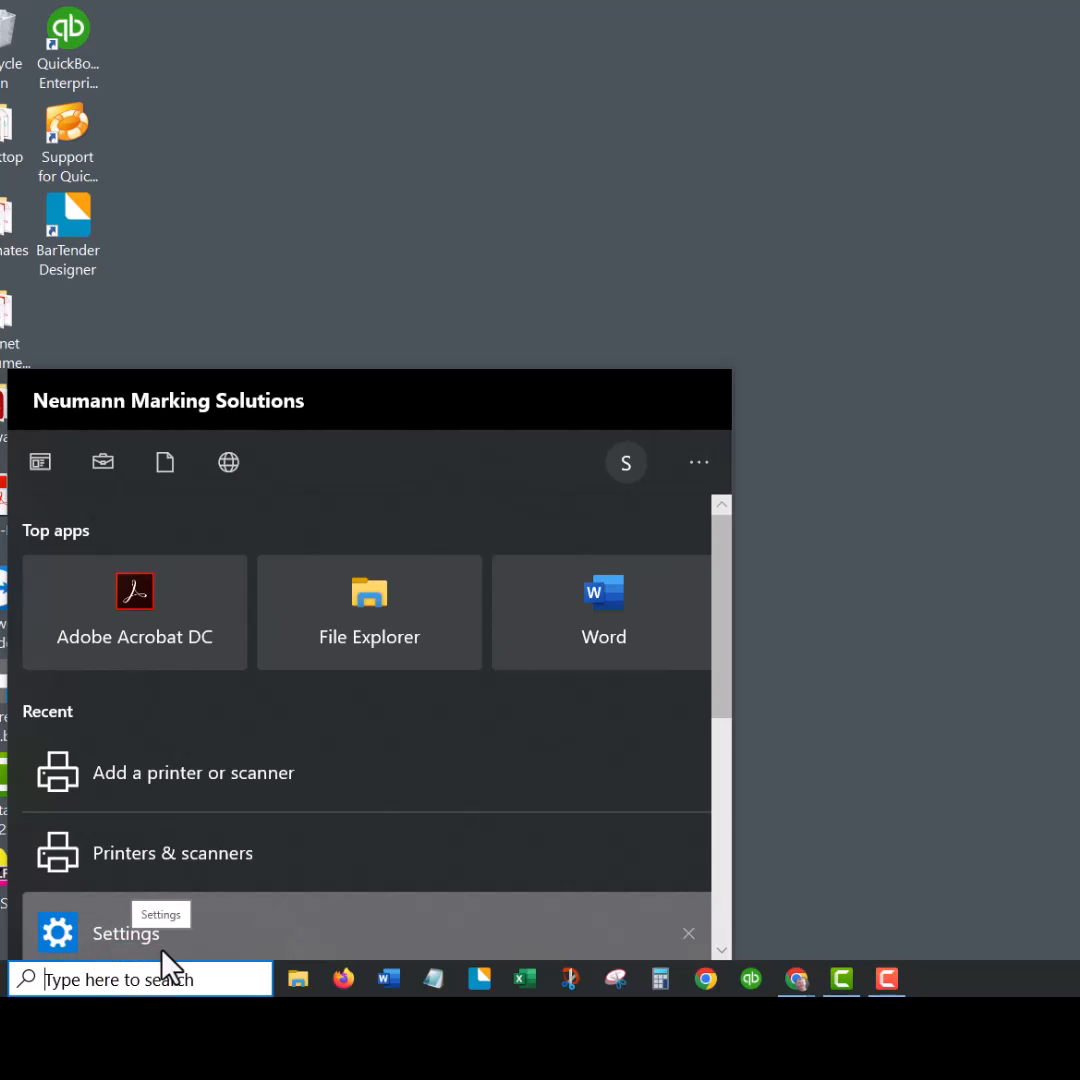
{"action": "type", "text": "printers"}
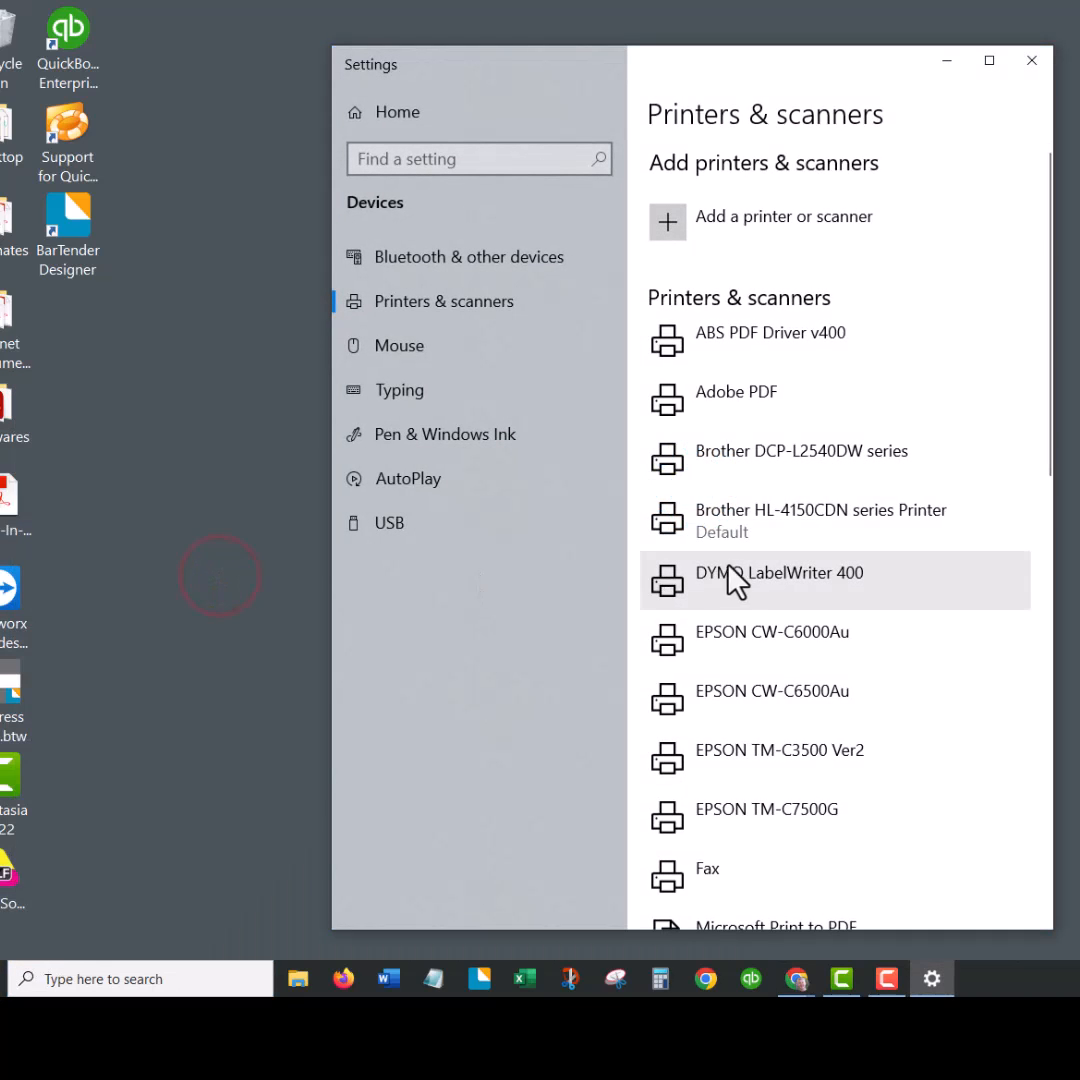
{"action": "mouse_move", "coordinate": [878, 515]}
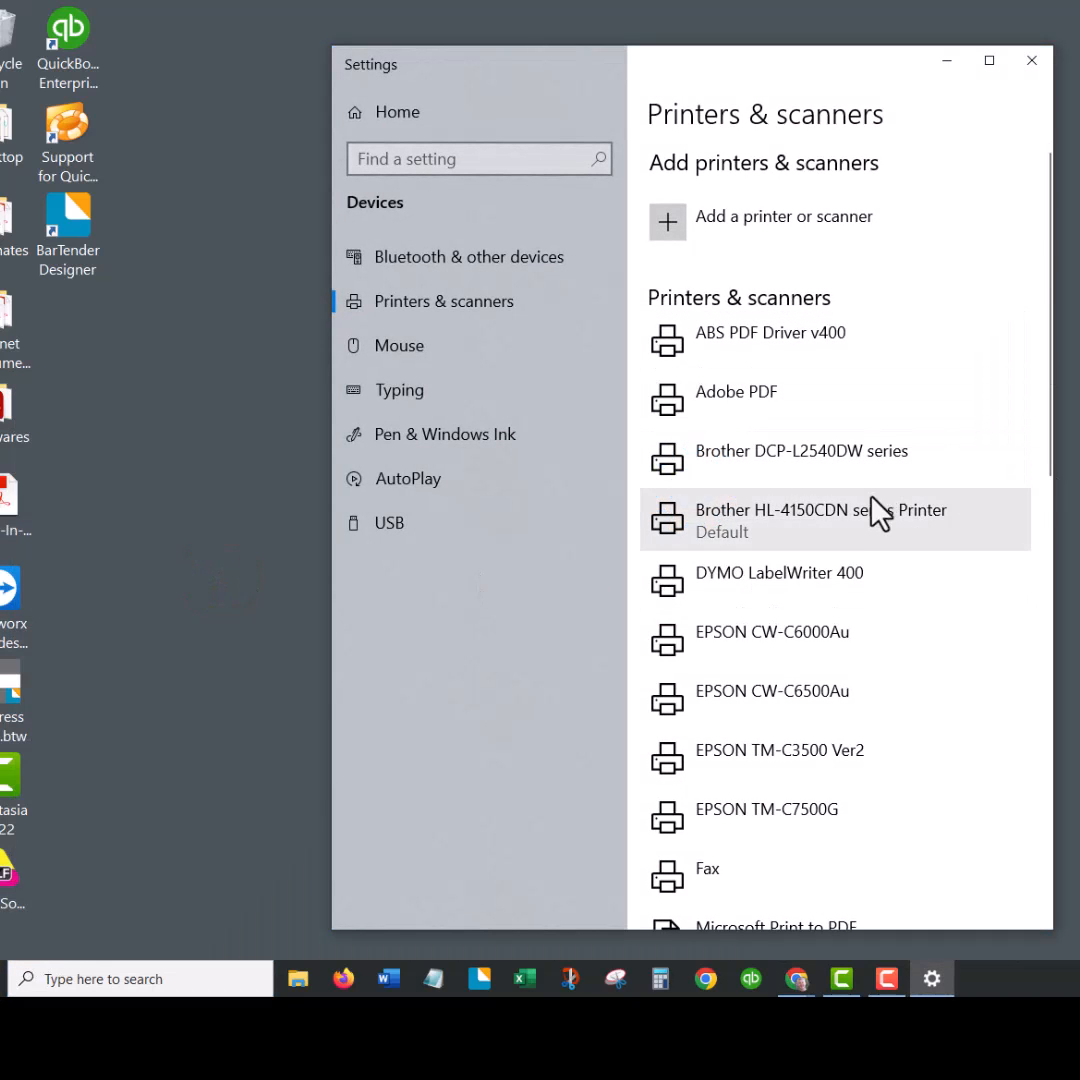
Step: Scroll to the TSC TTP-345 and open its Manage your device page
{"action": "scroll", "scroll_direction": "down", "scroll_amount": 3}
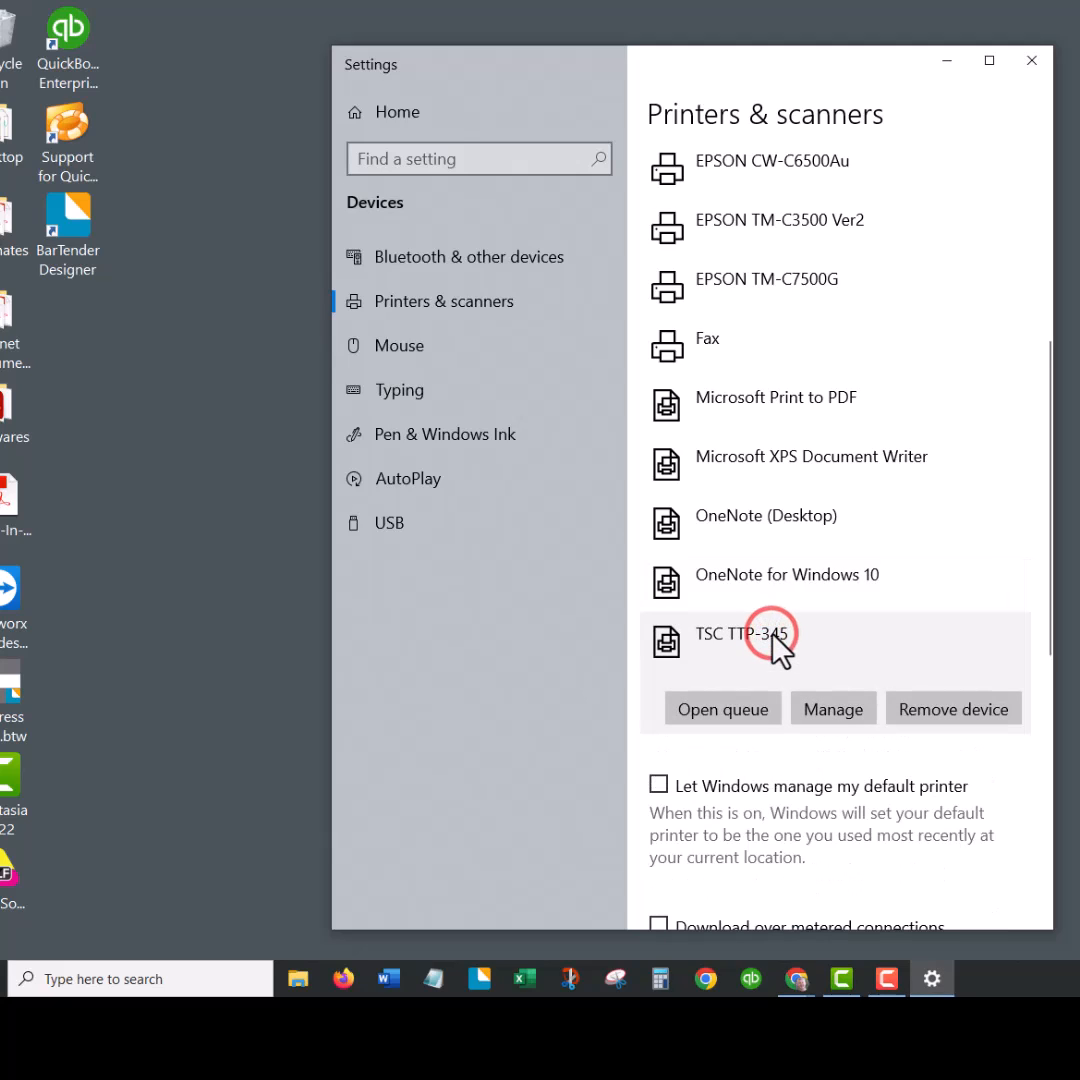
{"action": "mouse_move", "coordinate": [833, 708]}
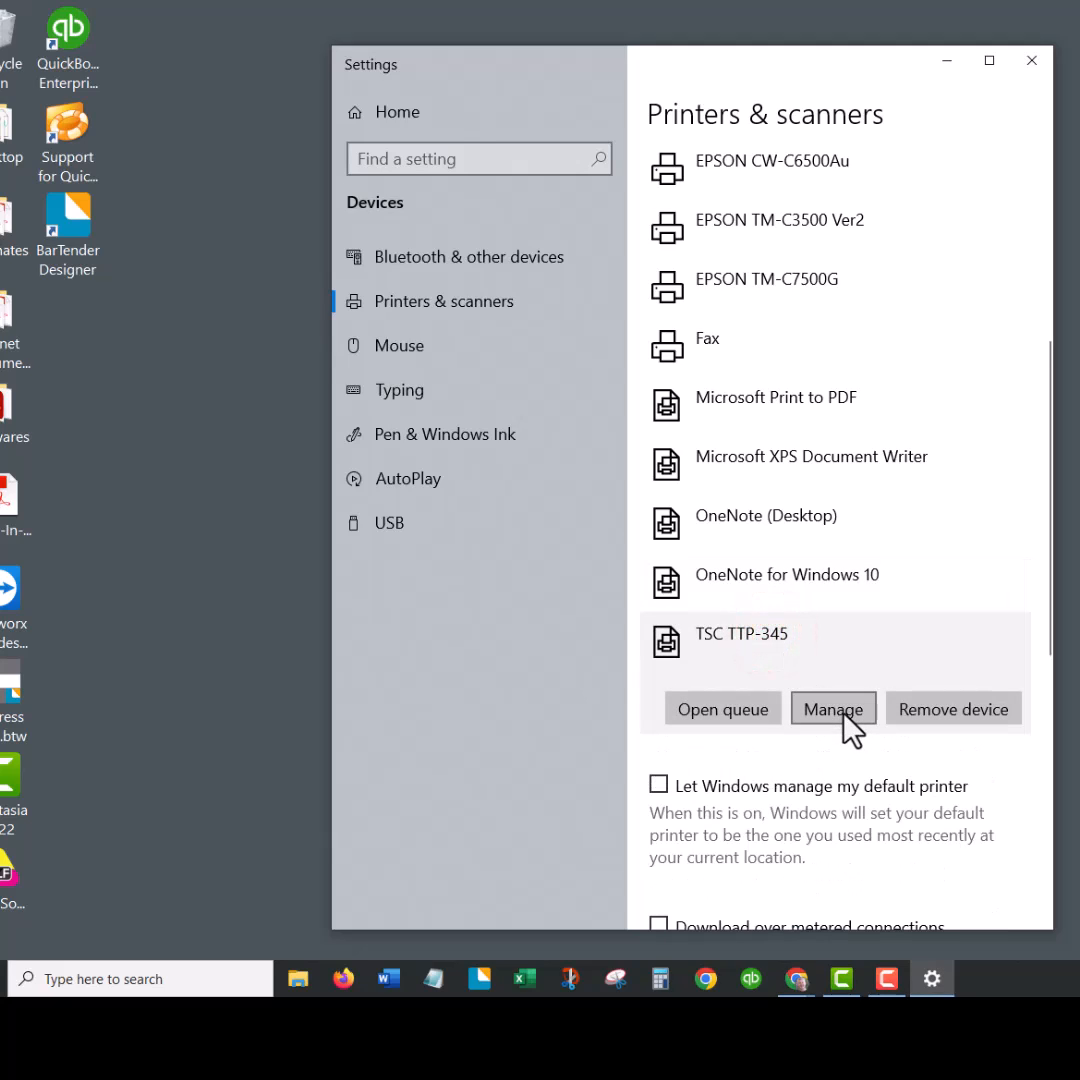
{"action": "left_click", "coordinate": [833, 708]}
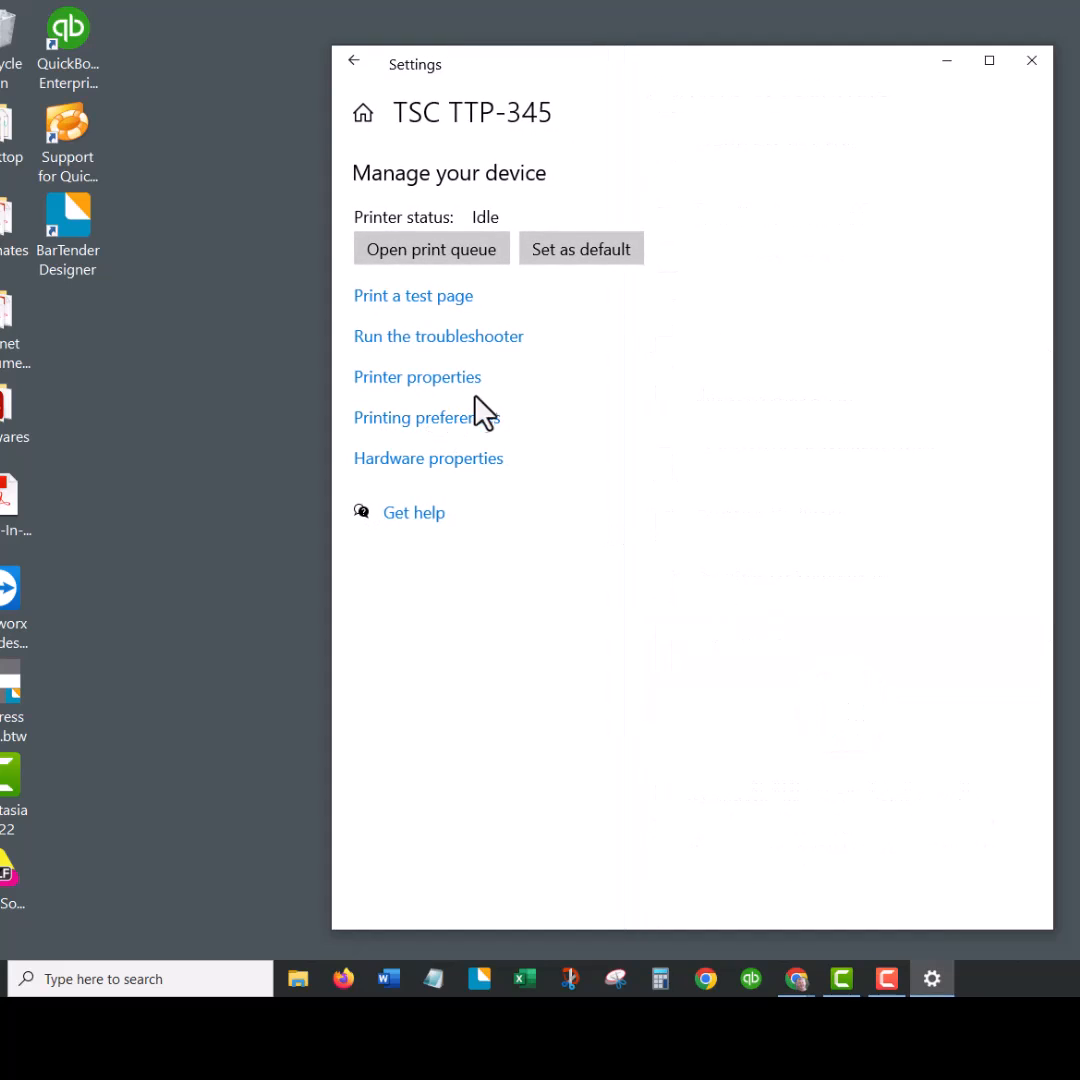
Step: Open the TSC TTP-345 Printer properties dialog
{"action": "left_click", "coordinate": [417, 377]}
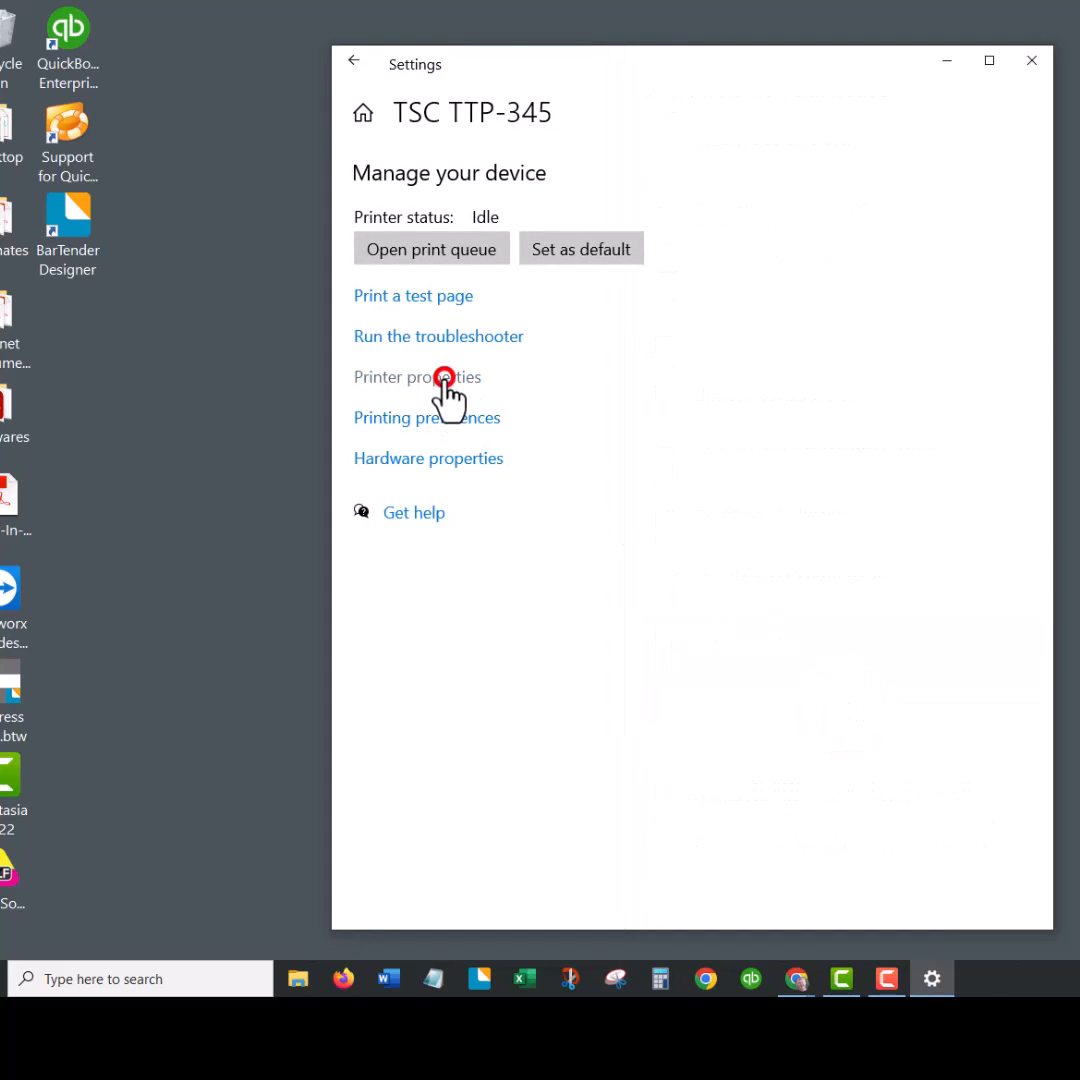
{"action": "left_click", "coordinate": [416, 377]}
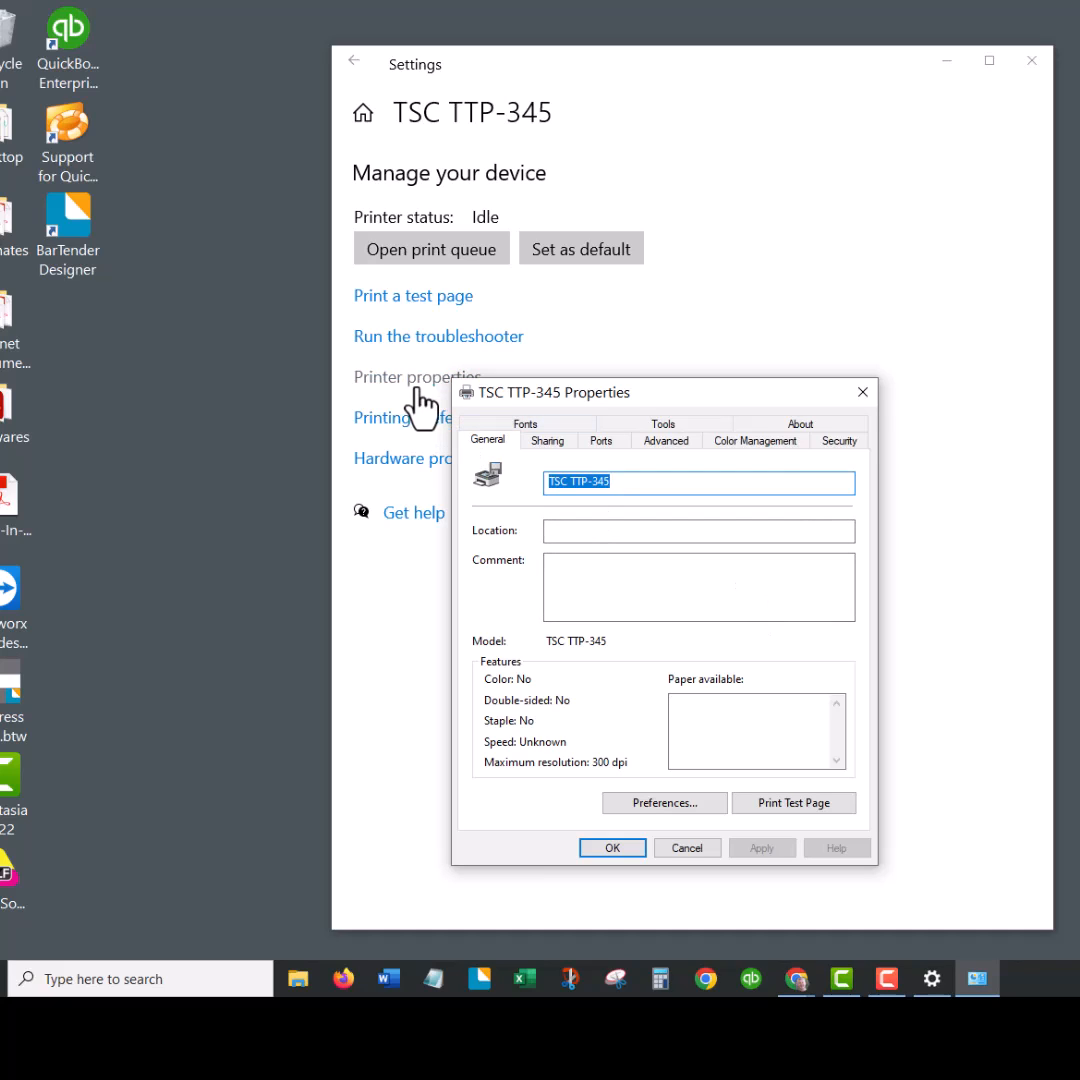
{"action": "mouse_move", "coordinate": [760, 483]}
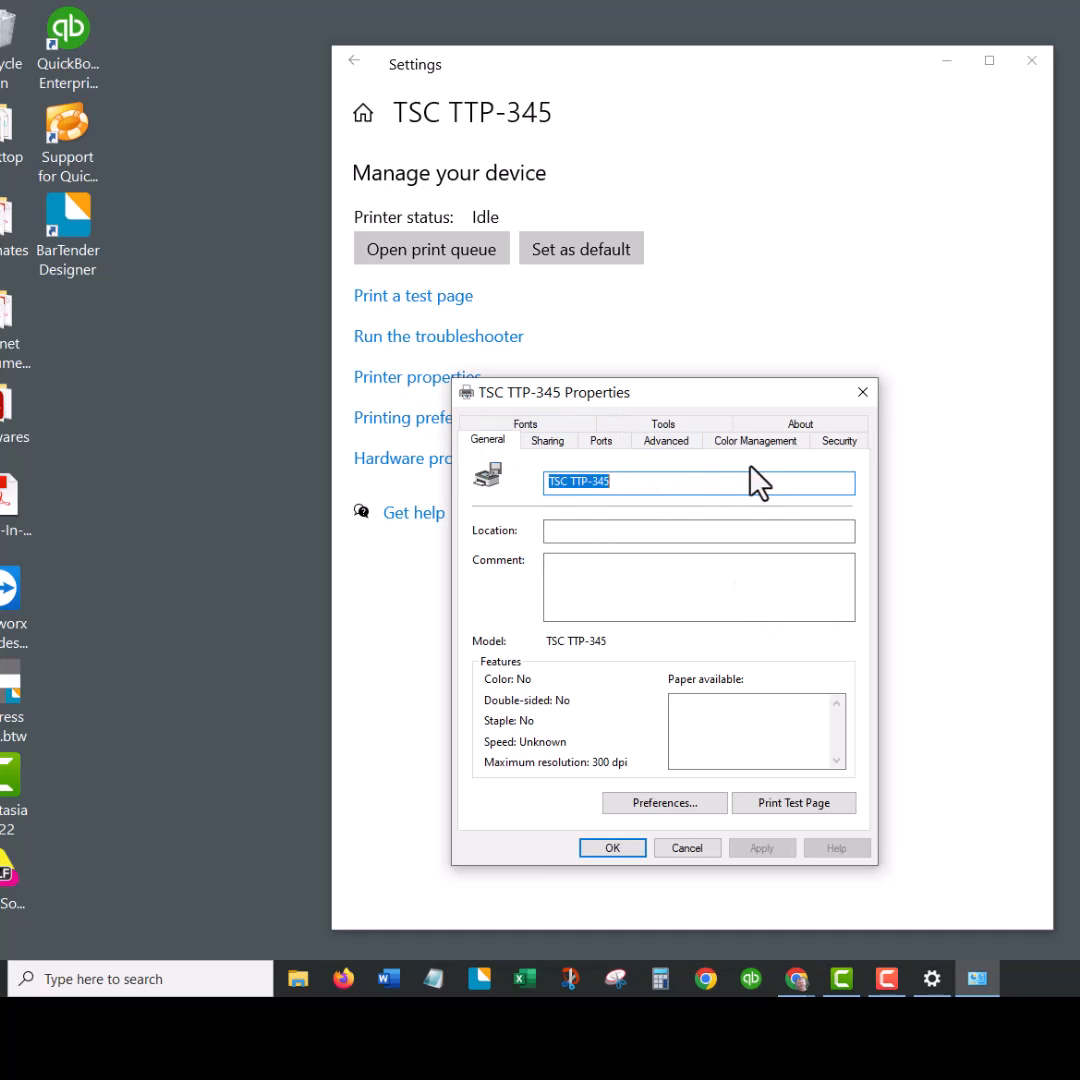
Step: Allow document and printer management for Everyone, ALL APPLICATION PACKAGES and the security ID
{"action": "left_click", "coordinate": [838, 440]}
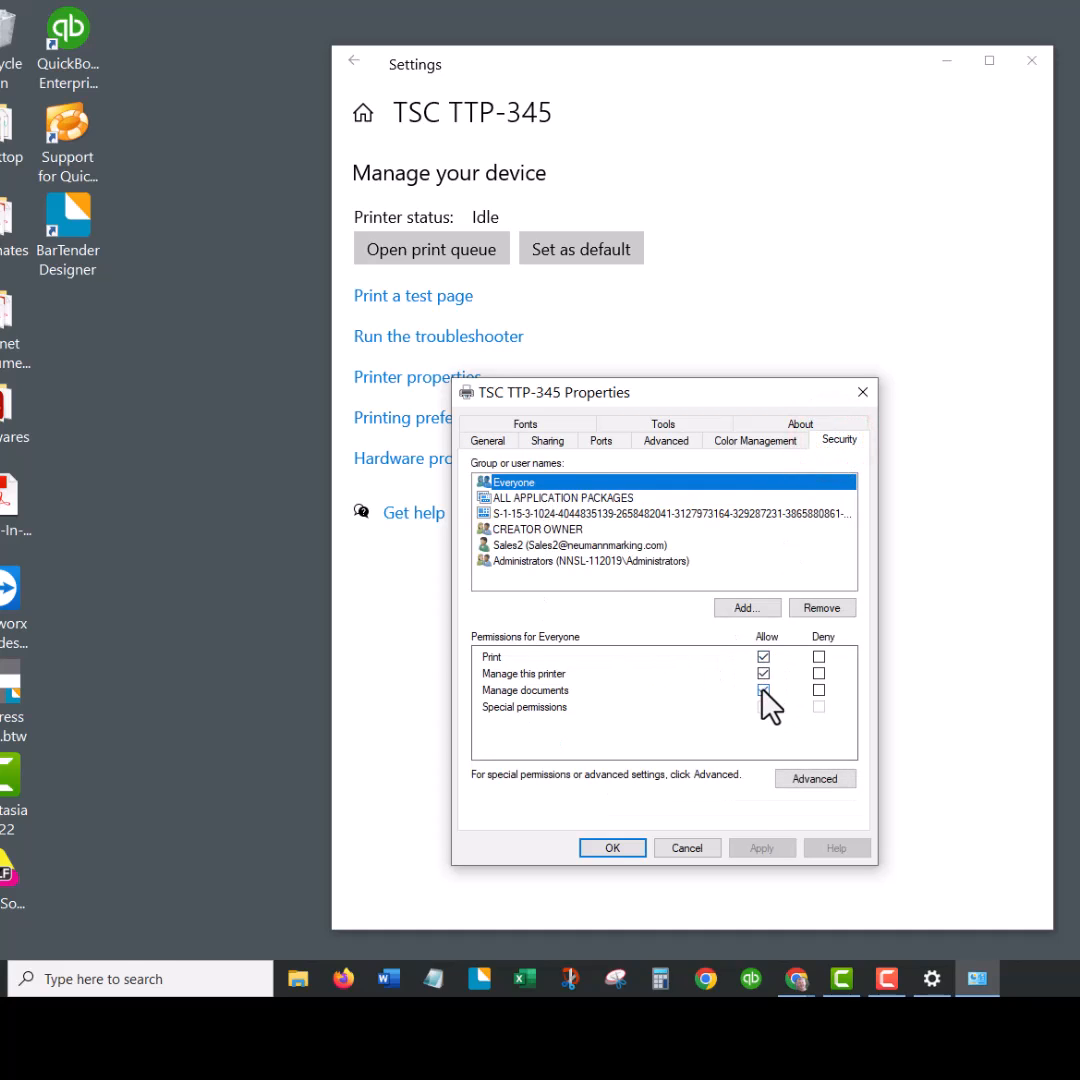
{"action": "left_click", "coordinate": [560, 497]}
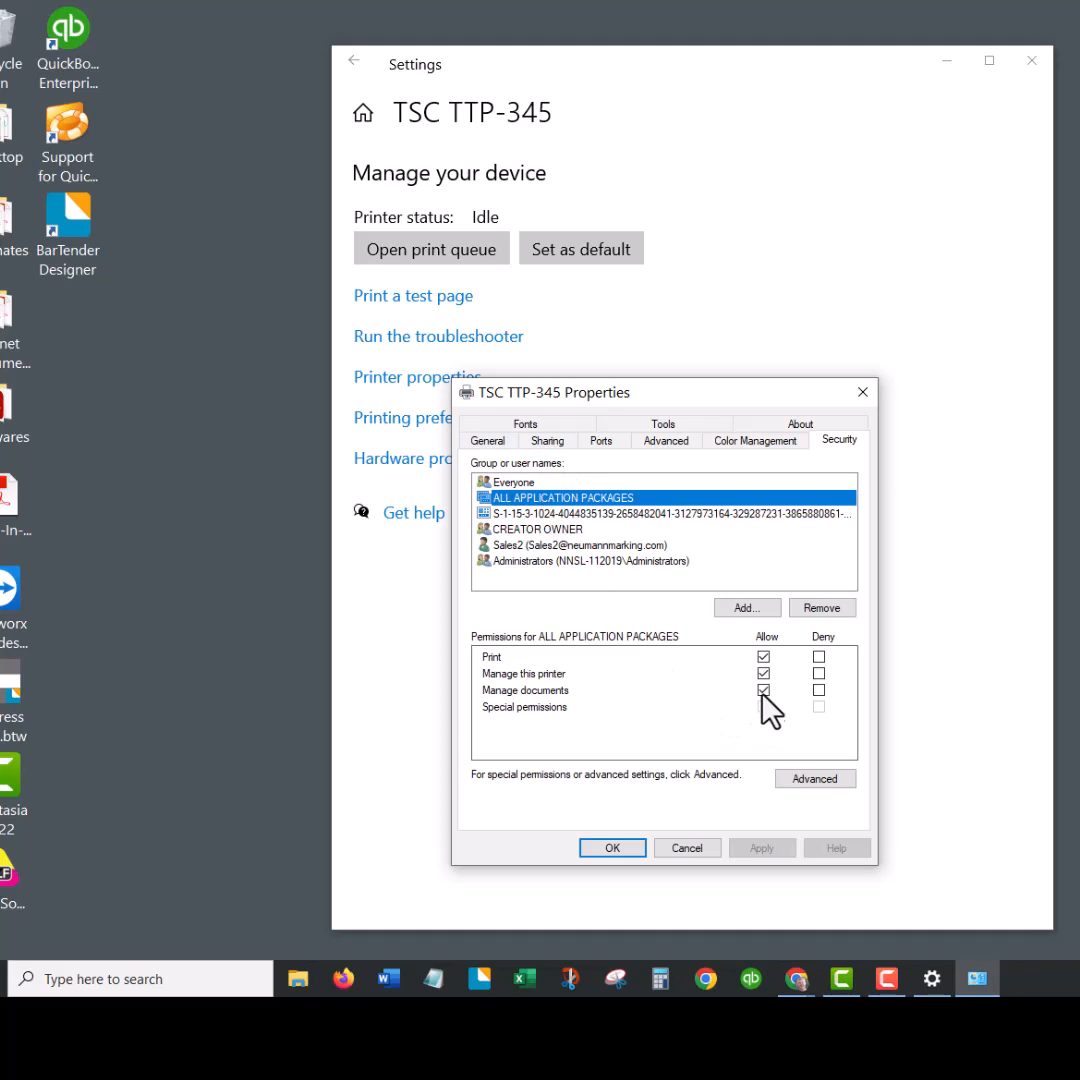
{"action": "left_click", "coordinate": [660, 513]}
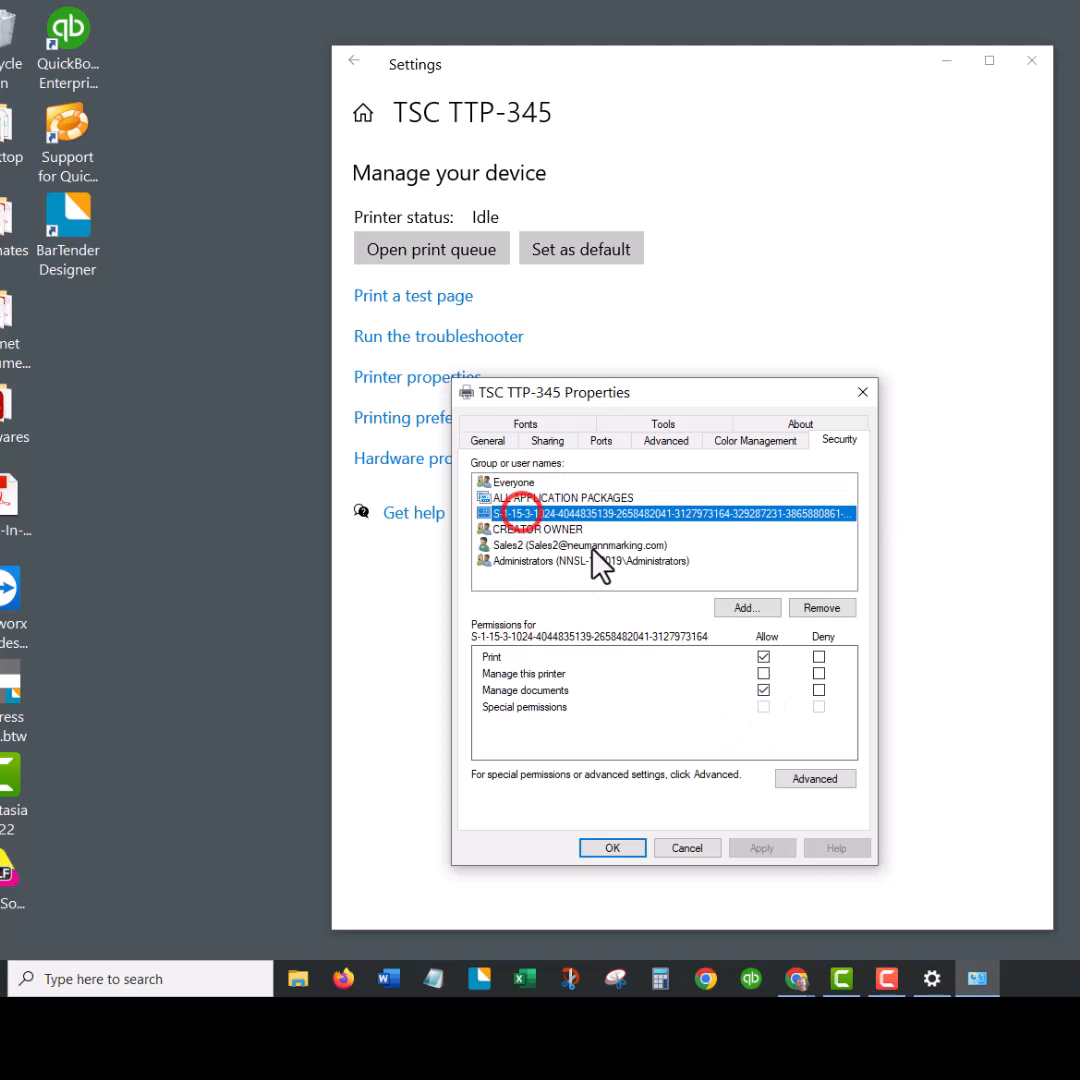
{"action": "left_click", "coordinate": [763, 656]}
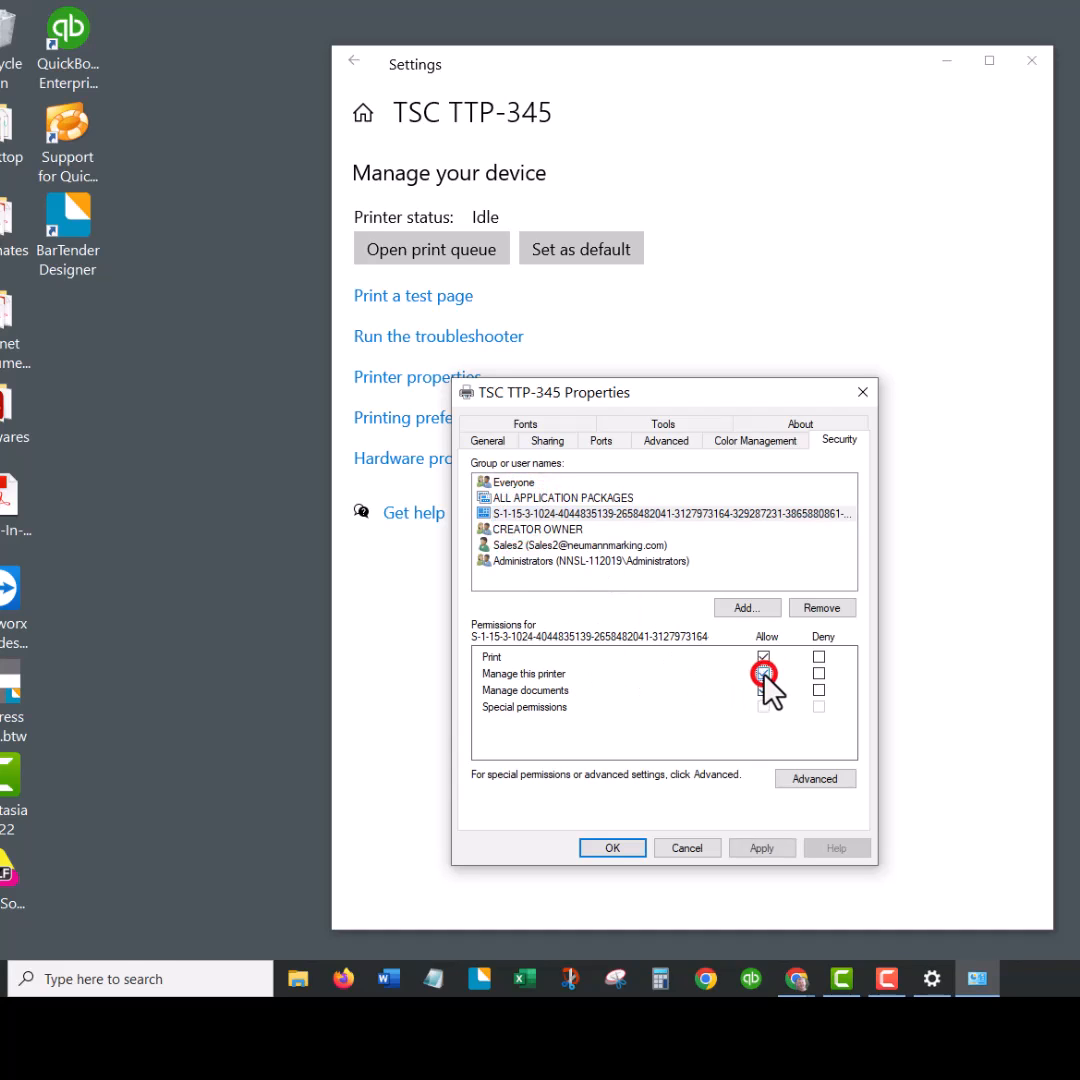
{"action": "left_click", "coordinate": [540, 528]}
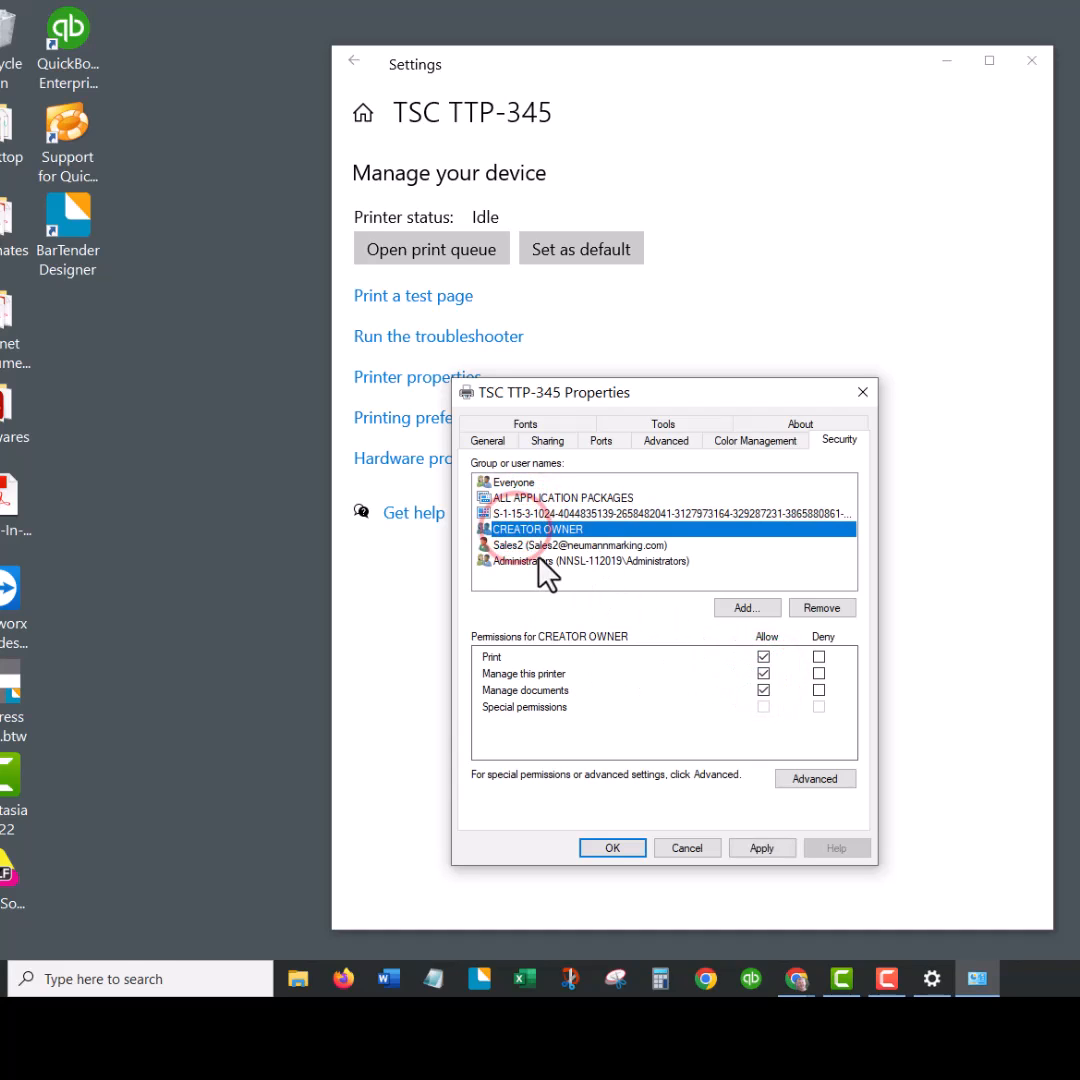
Step: Review CREATOR OWNER, save the permission changes, and open Printing preferences
{"action": "left_click", "coordinate": [590, 560]}
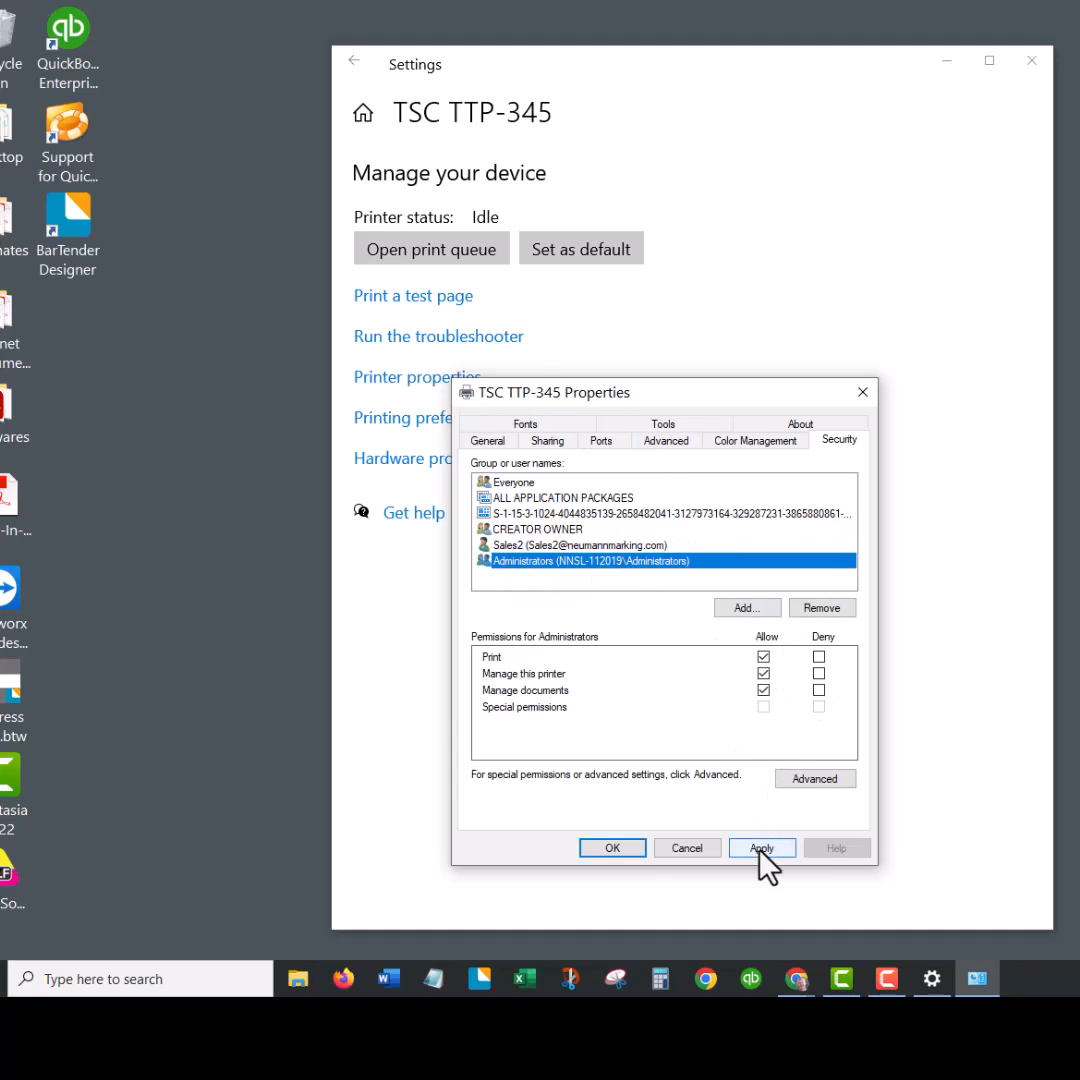
{"action": "left_click", "coordinate": [761, 847]}
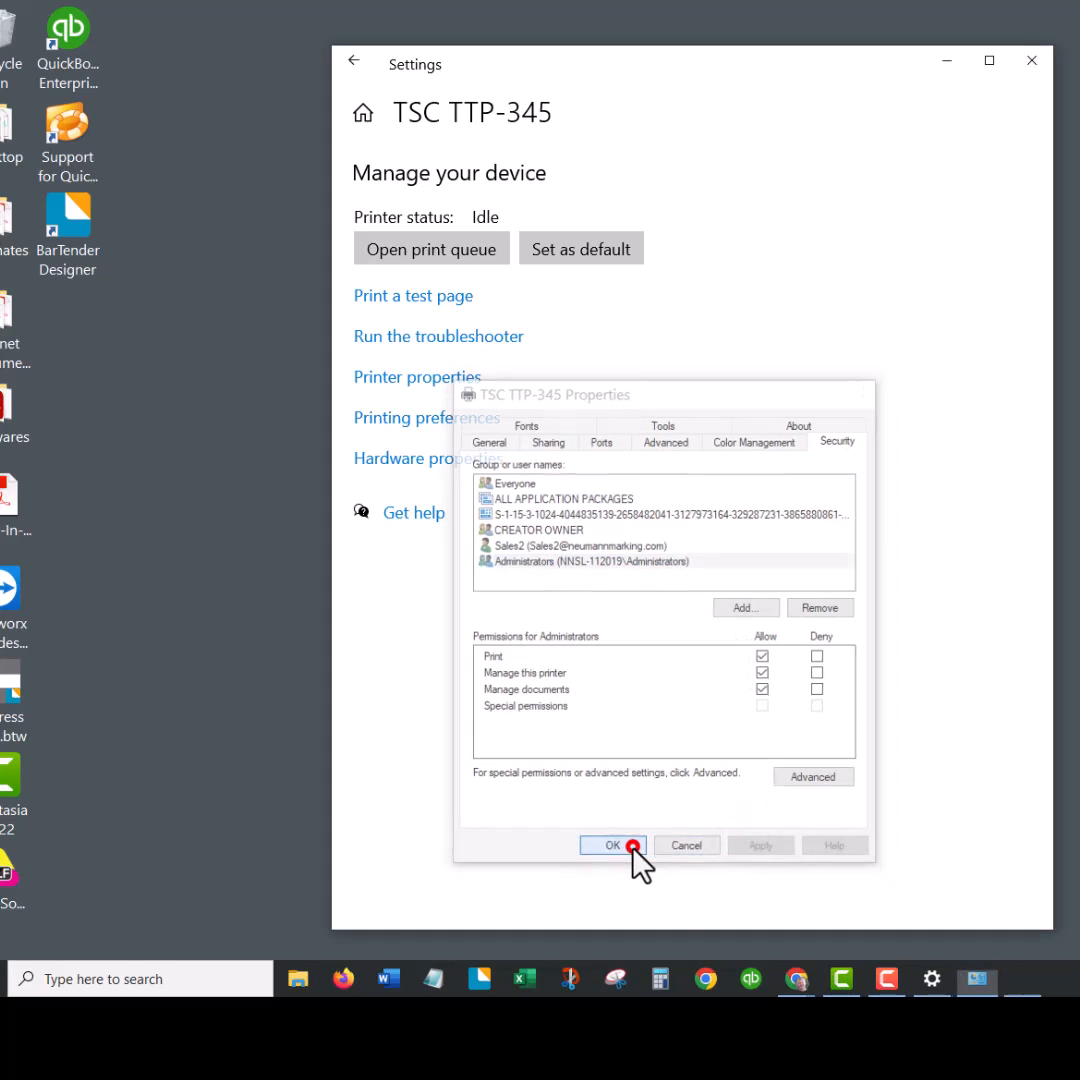
{"action": "left_click", "coordinate": [611, 845]}
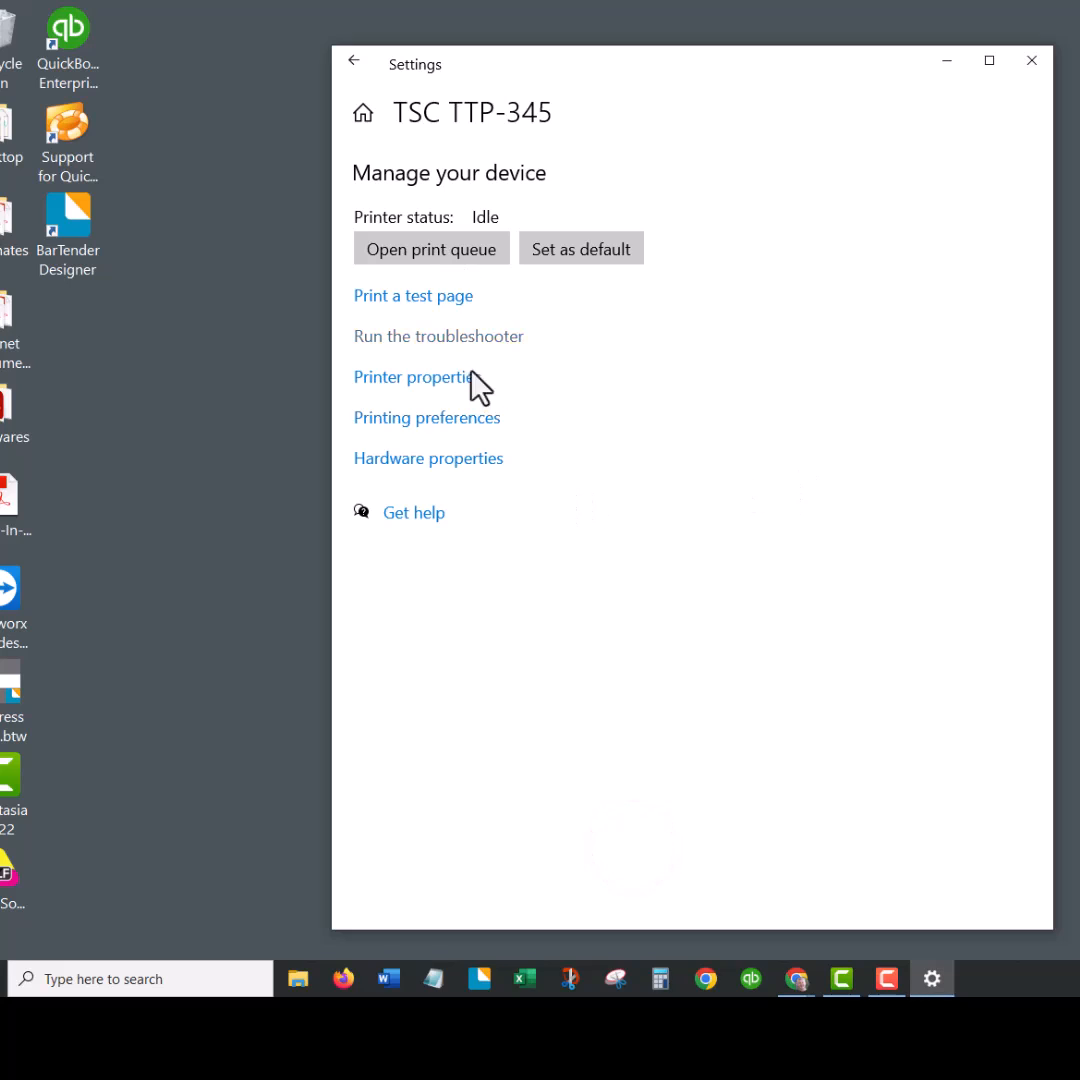
{"action": "mouse_move", "coordinate": [424, 438]}
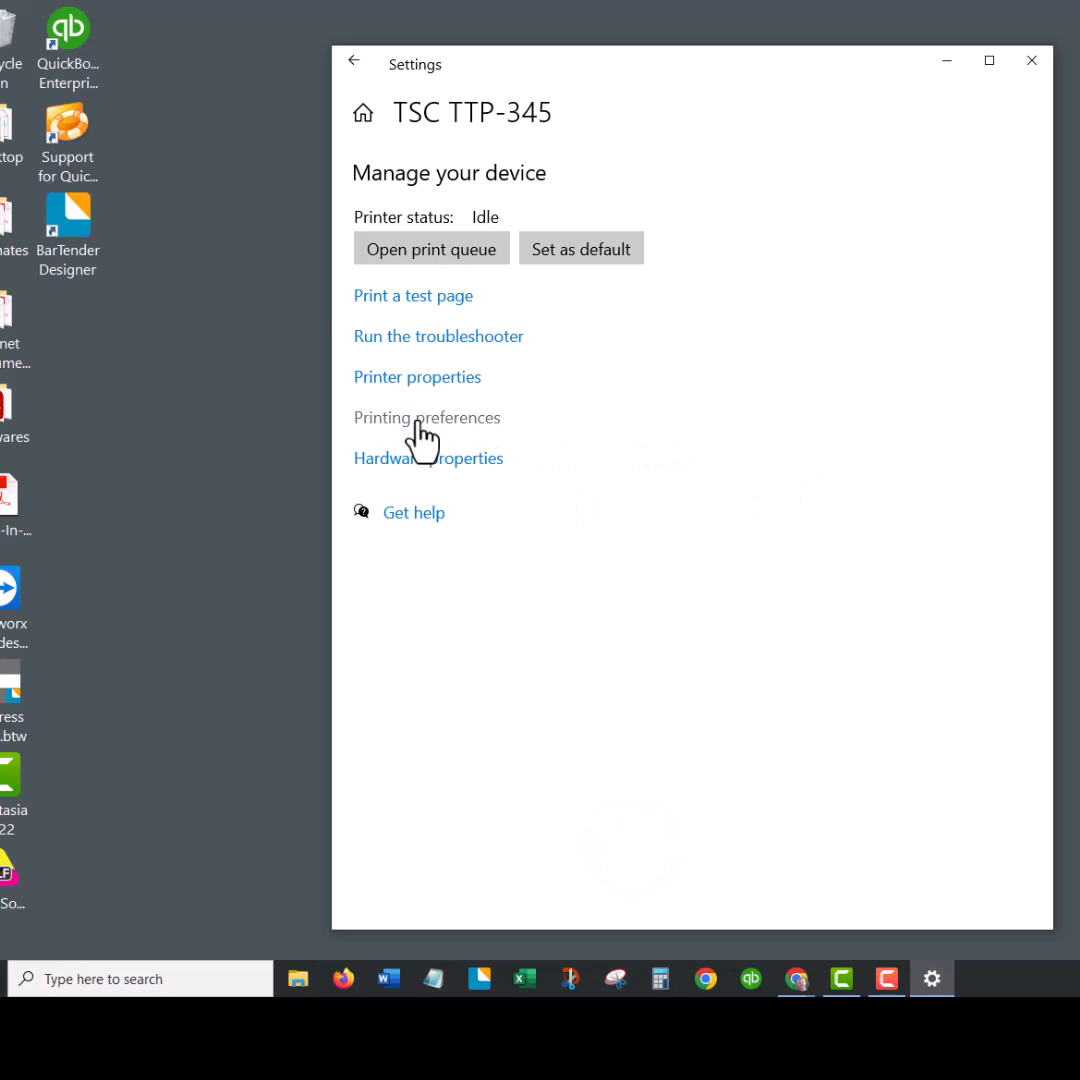
{"action": "left_click", "coordinate": [426, 417]}
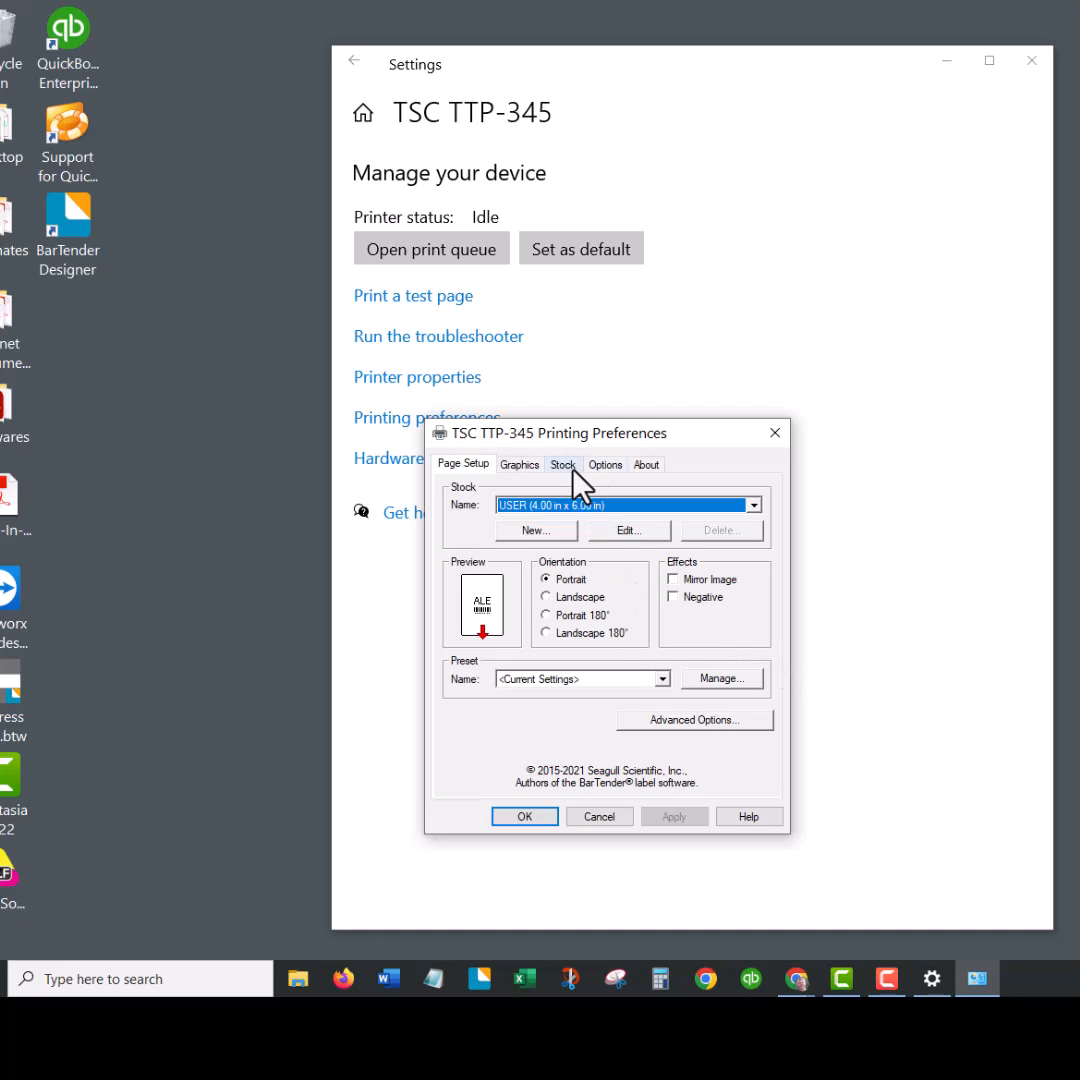
Step: Show the Stock settings and keep Thermal Transfer as the printing method
{"action": "left_click", "coordinate": [563, 463]}
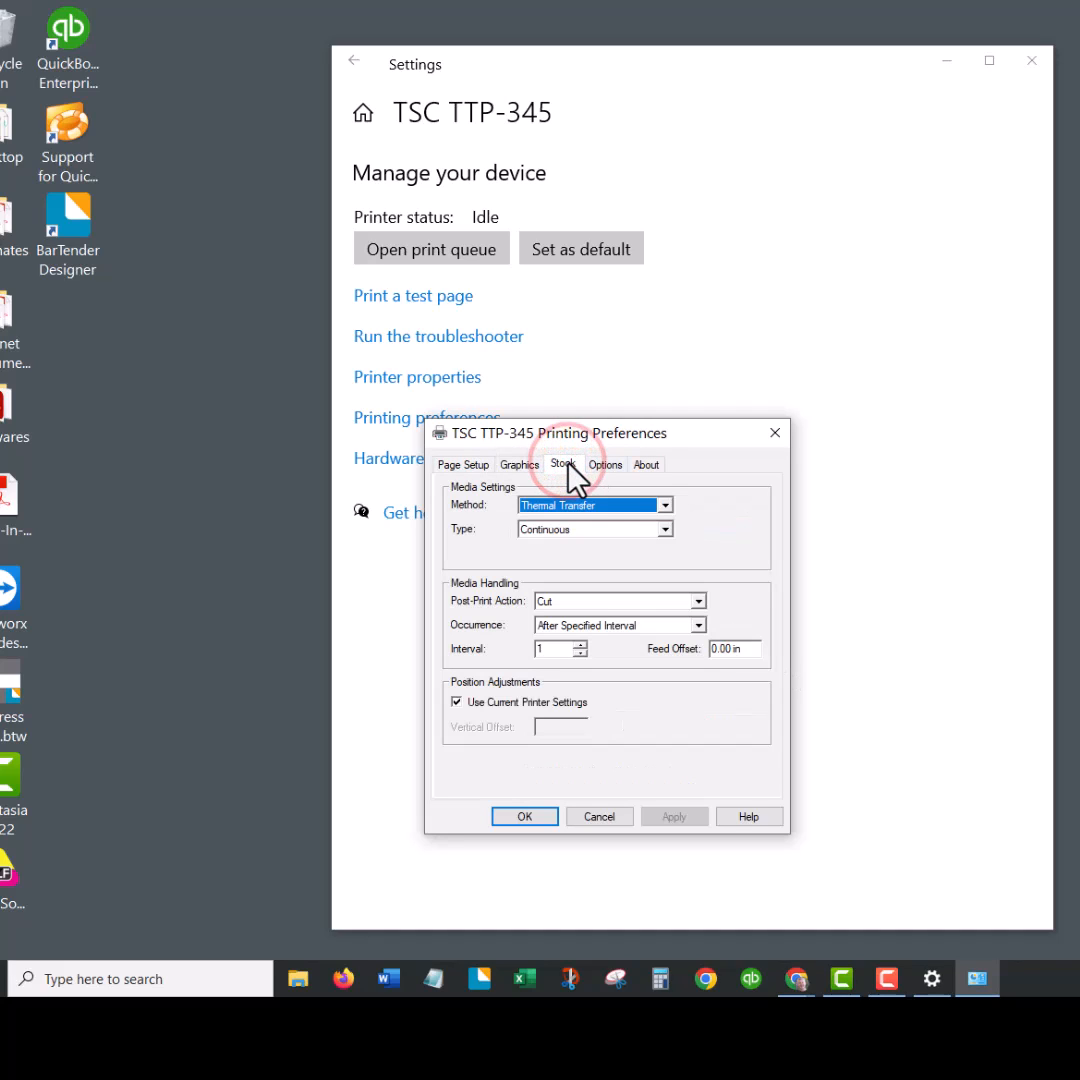
{"action": "left_click", "coordinate": [665, 504]}
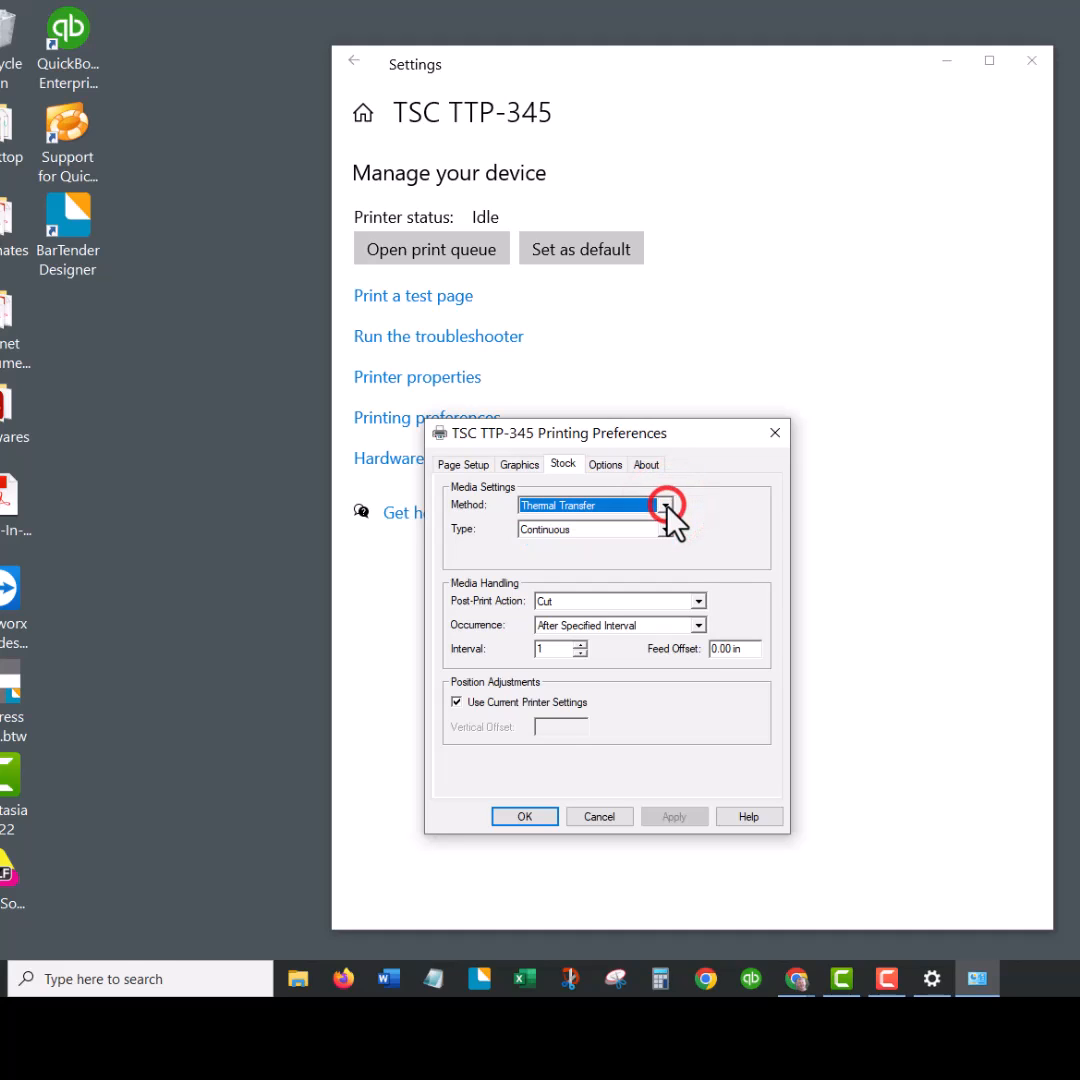
{"action": "left_click", "coordinate": [665, 504]}
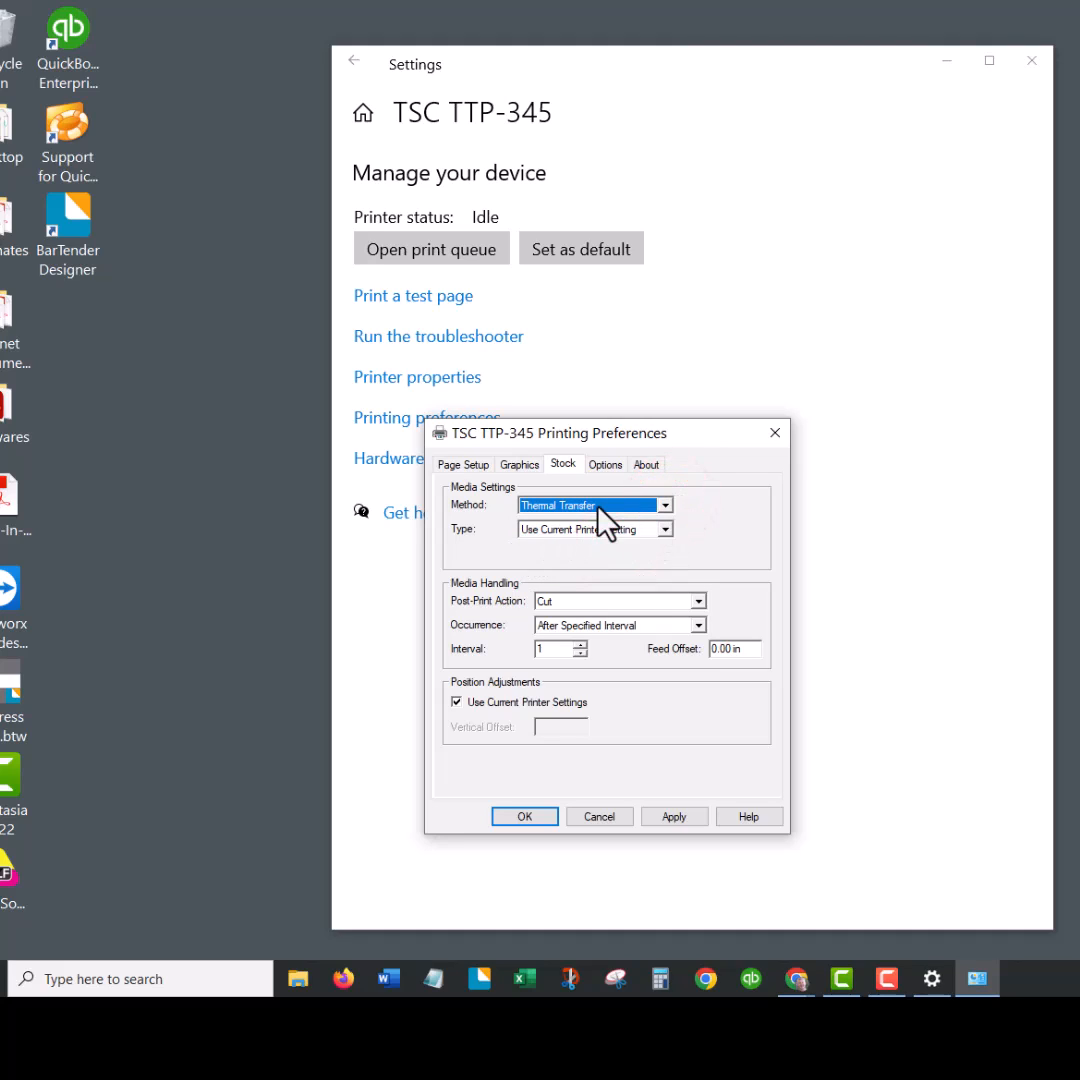
{"action": "left_click", "coordinate": [664, 529]}
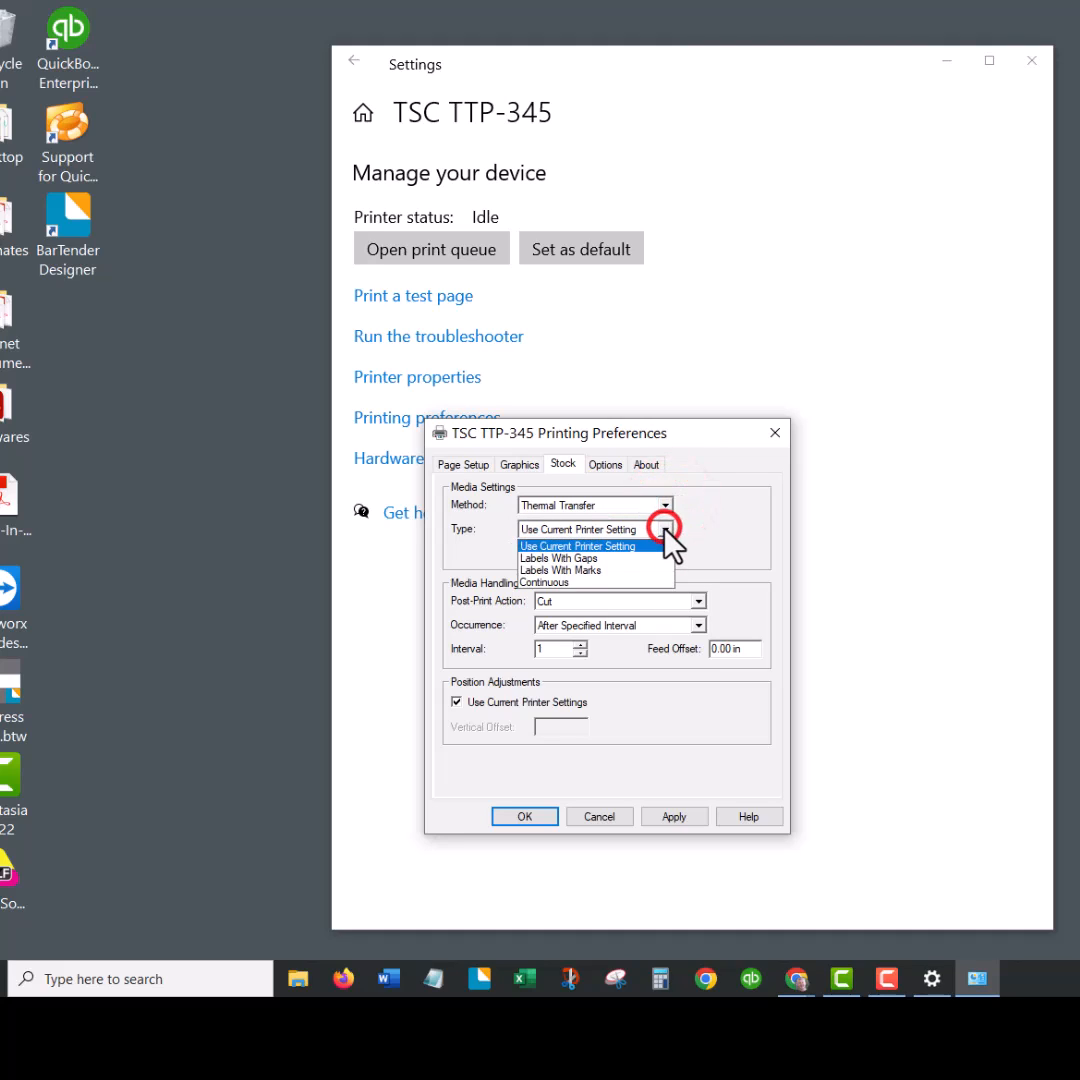
{"action": "mouse_move", "coordinate": [565, 570]}
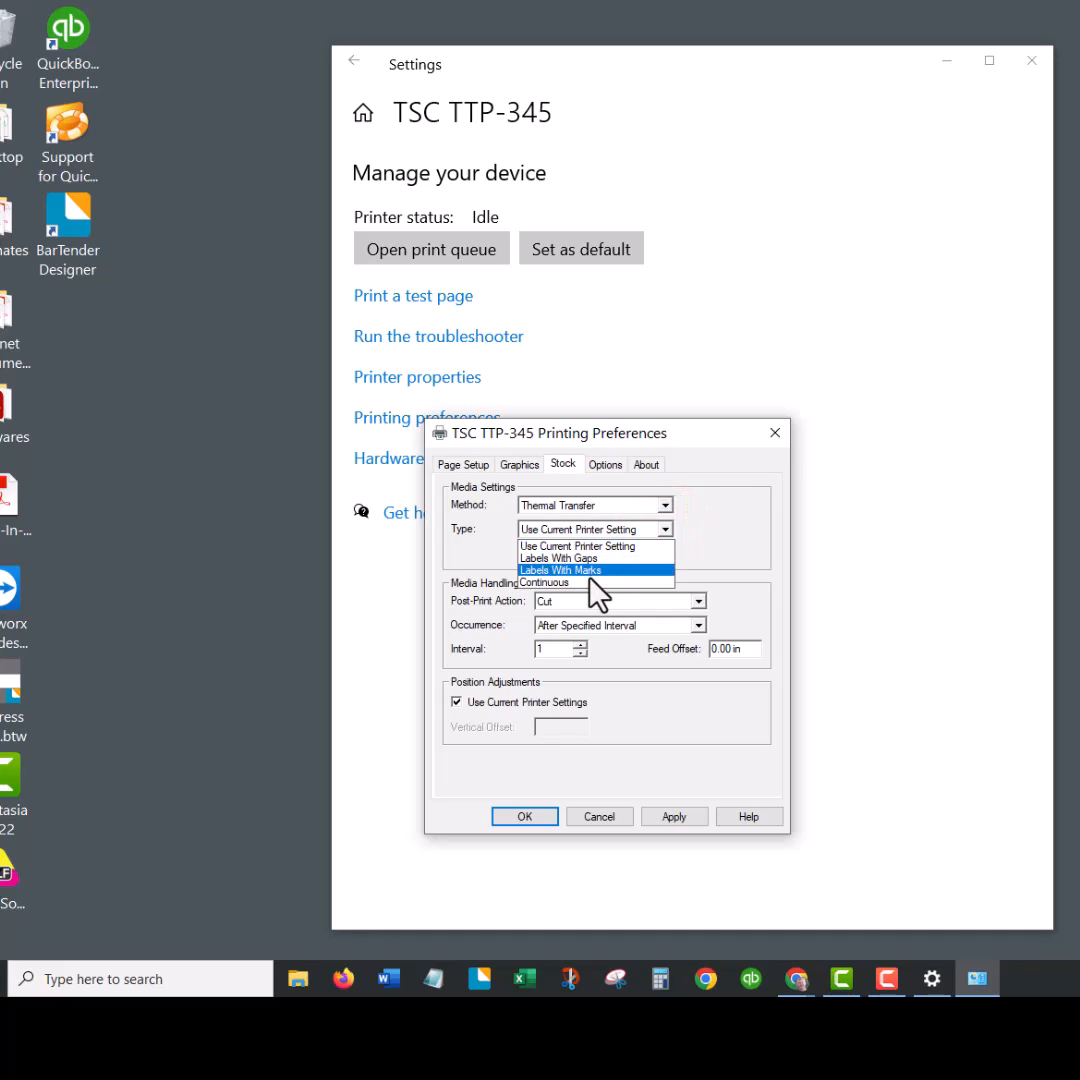
Step: Set media type to Continuous, with Cut after the specified interval
{"action": "left_click", "coordinate": [545, 582]}
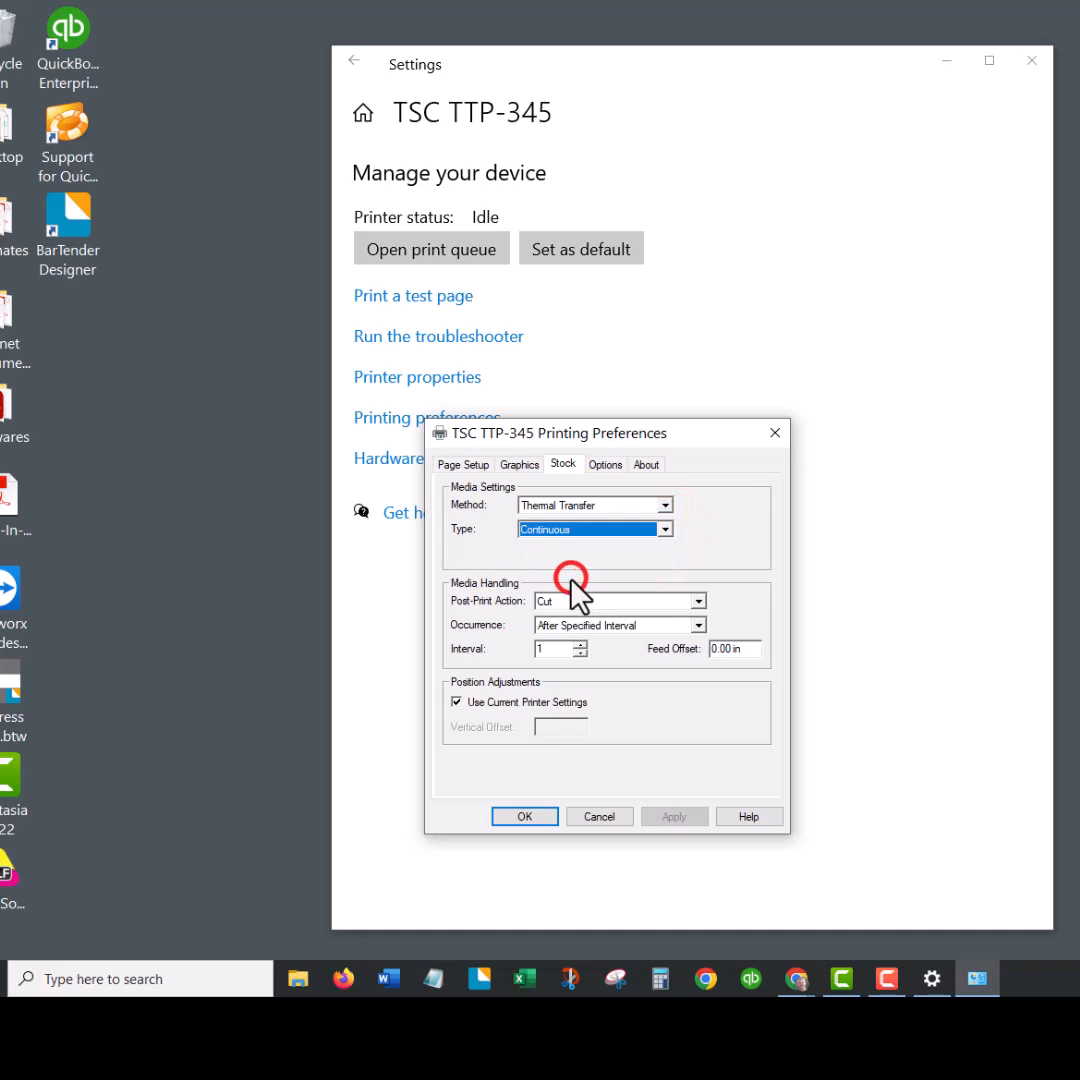
{"action": "left_click", "coordinate": [665, 528]}
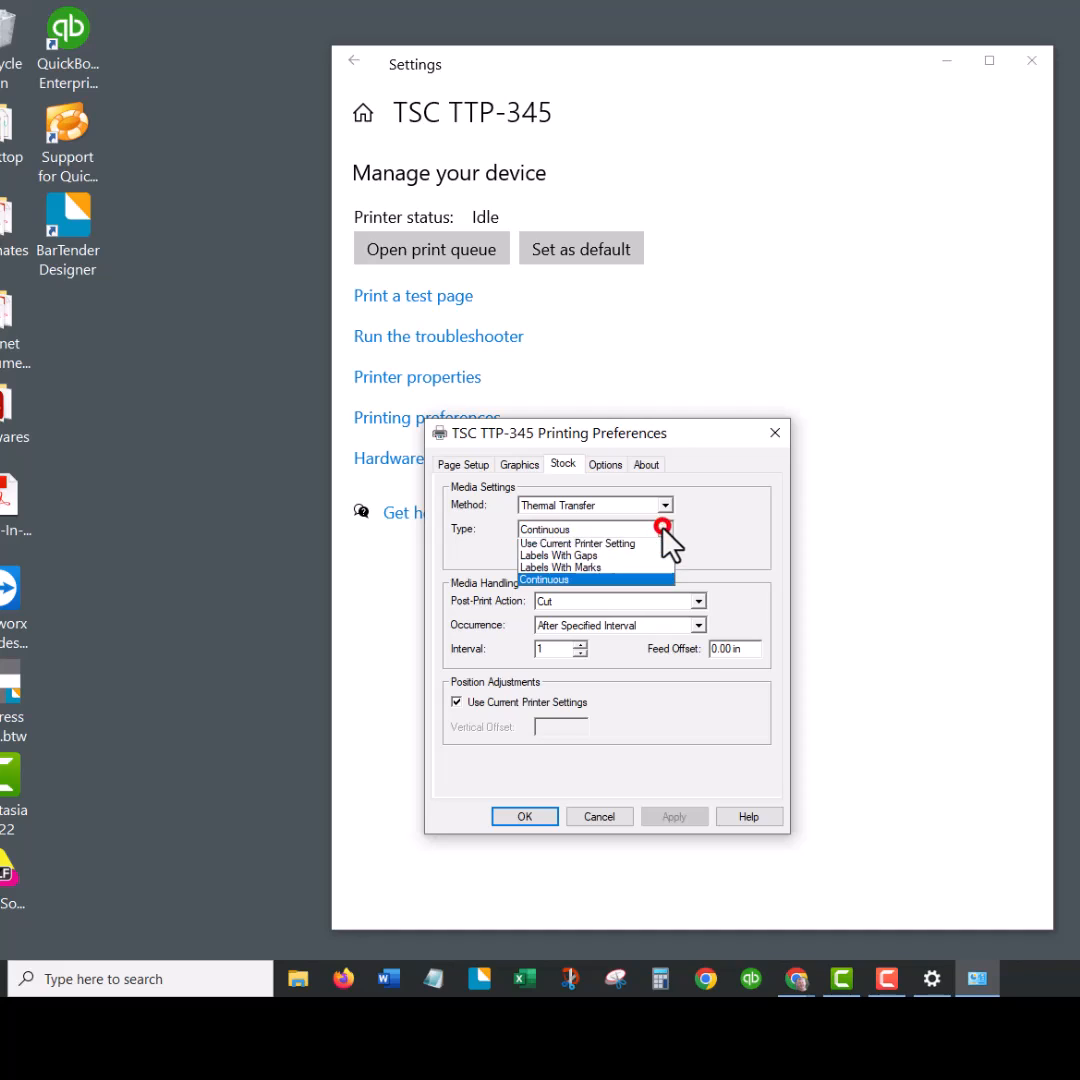
{"action": "mouse_move", "coordinate": [636, 573]}
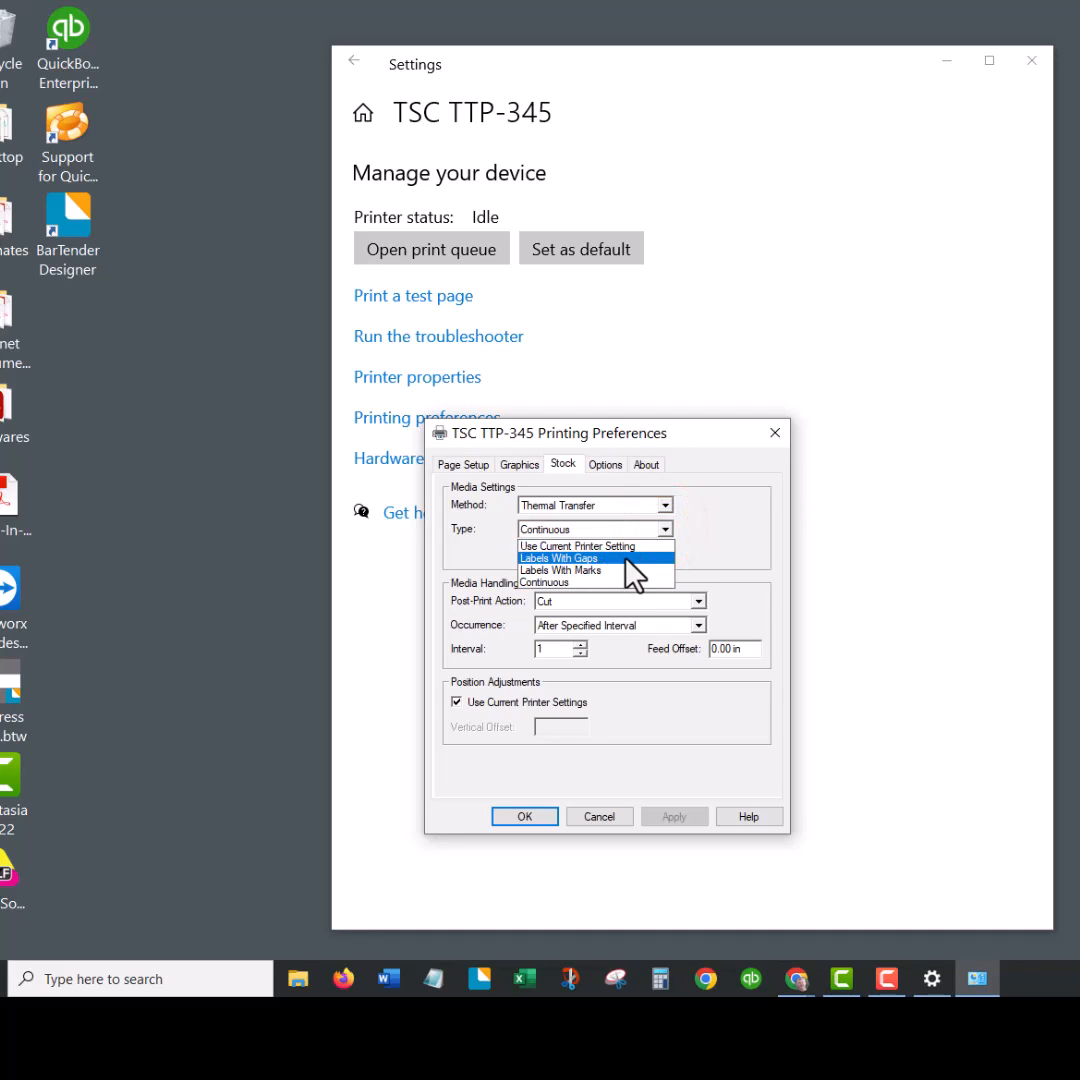
{"action": "left_click", "coordinate": [560, 558]}
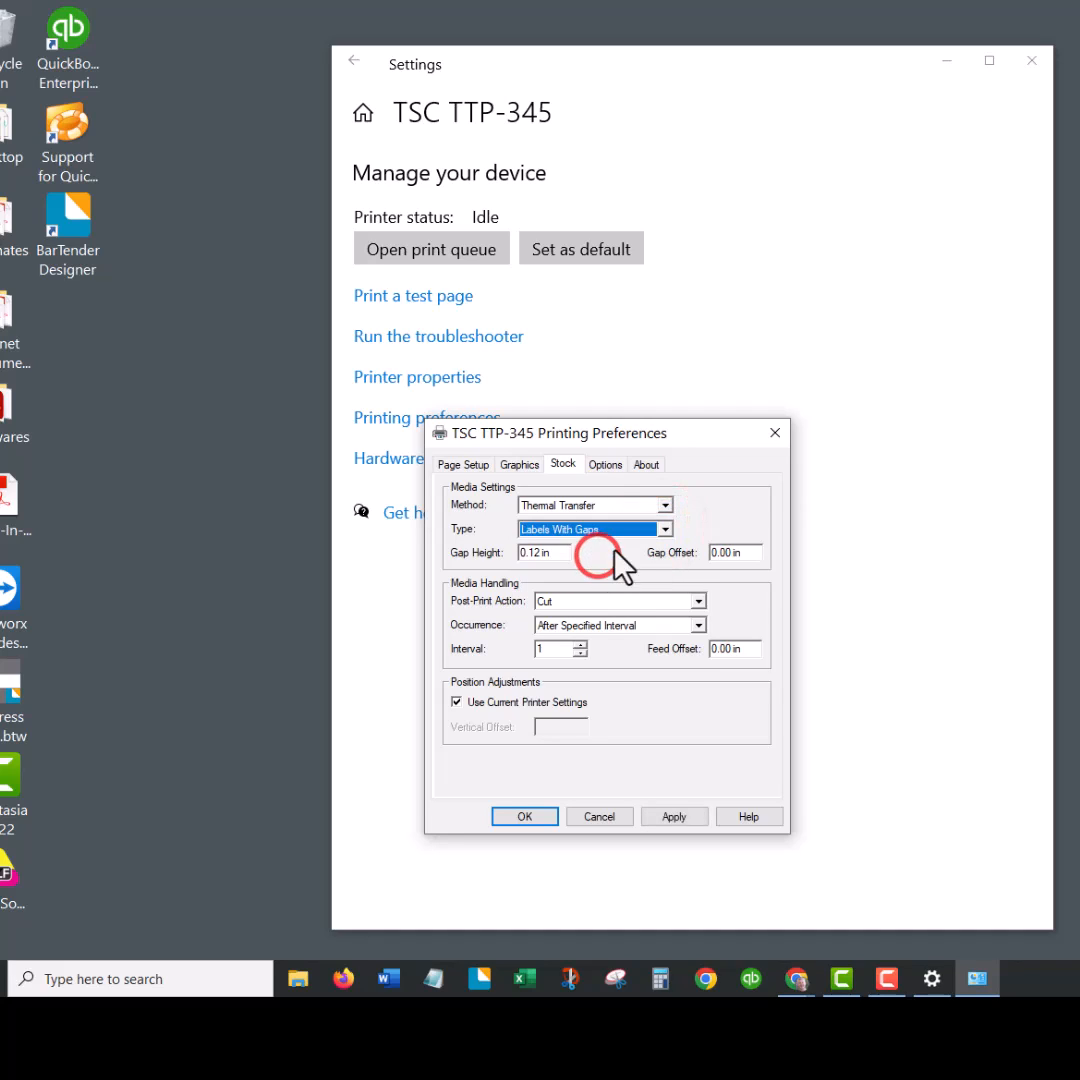
{"action": "left_click", "coordinate": [665, 528]}
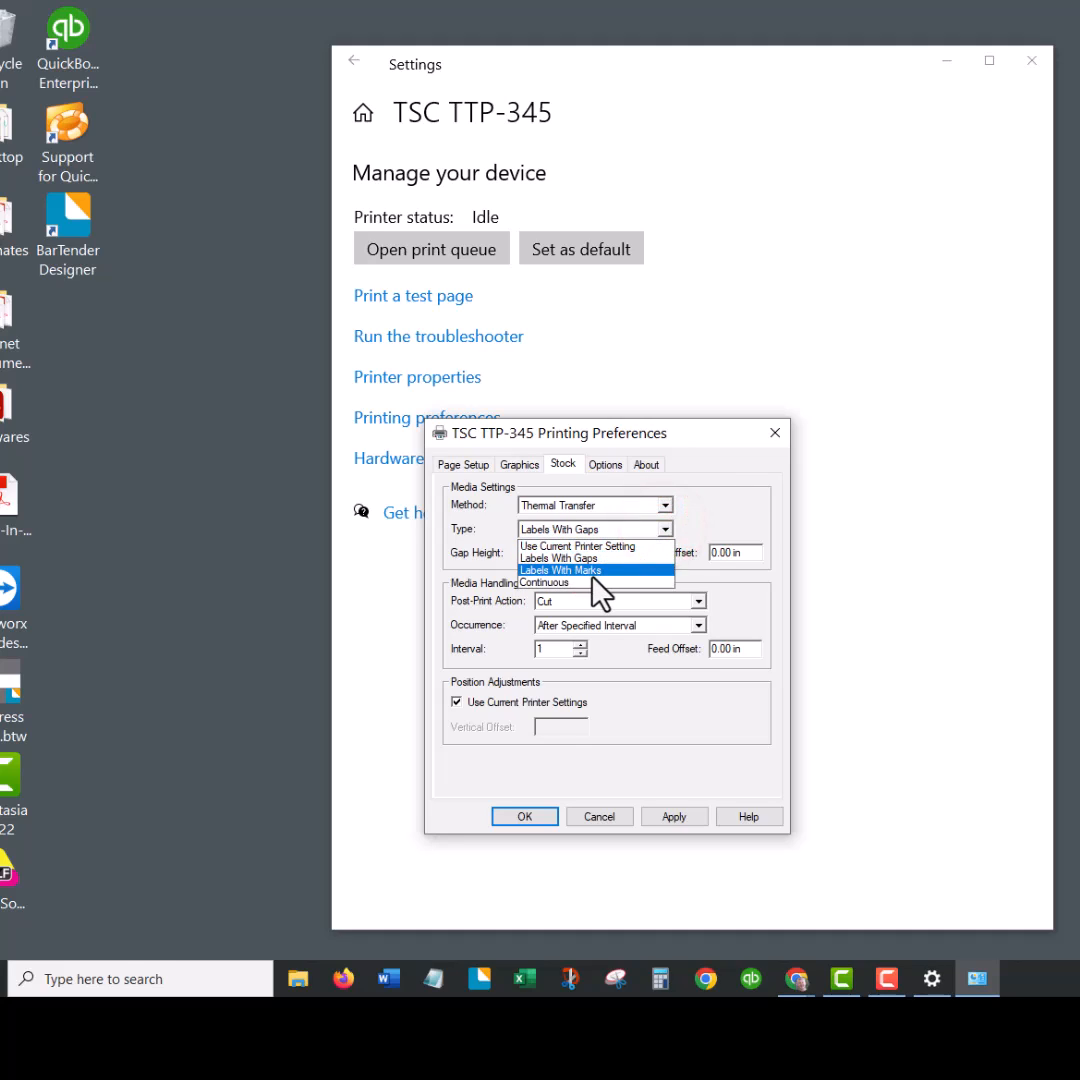
{"action": "left_click", "coordinate": [550, 583]}
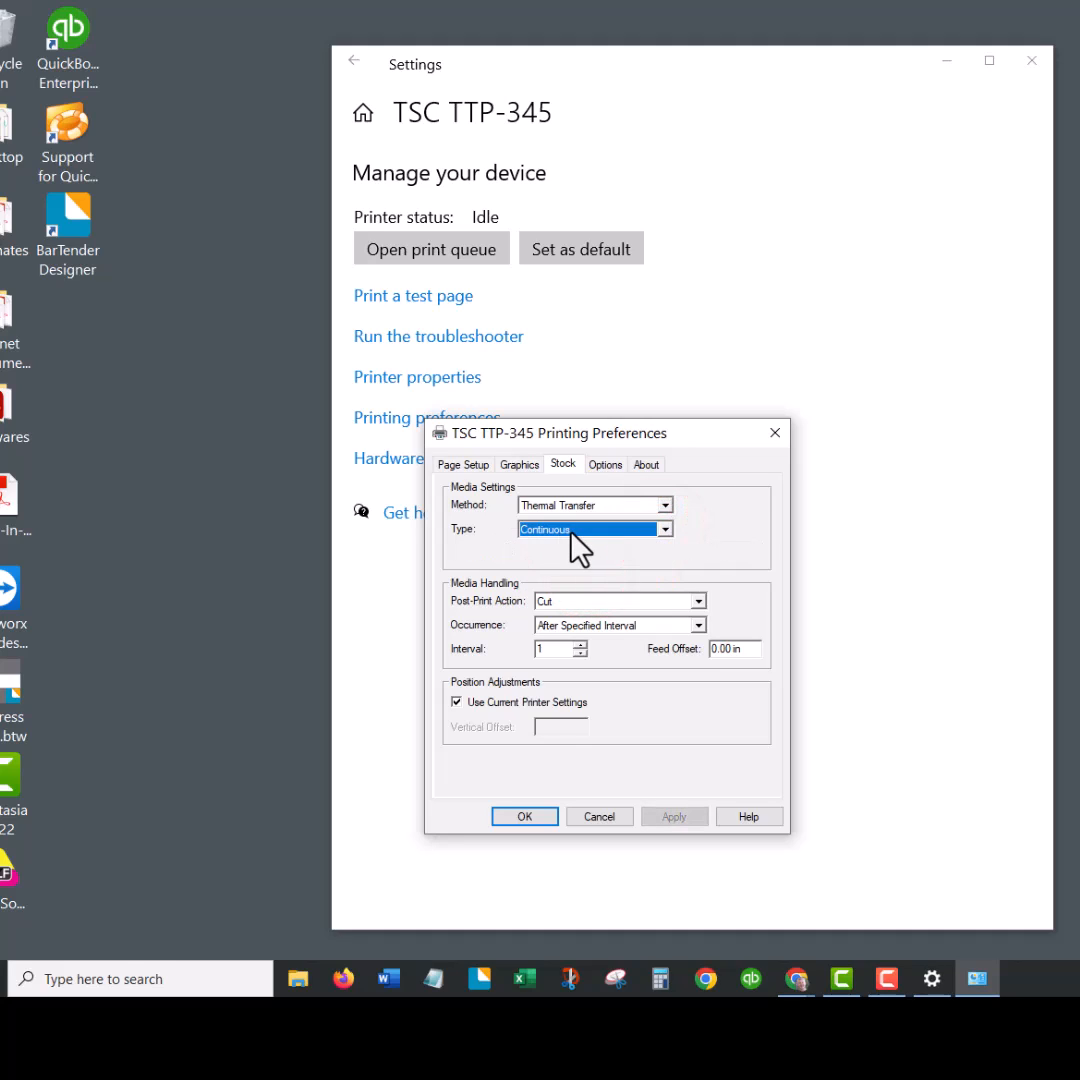
{"action": "mouse_move", "coordinate": [620, 612]}
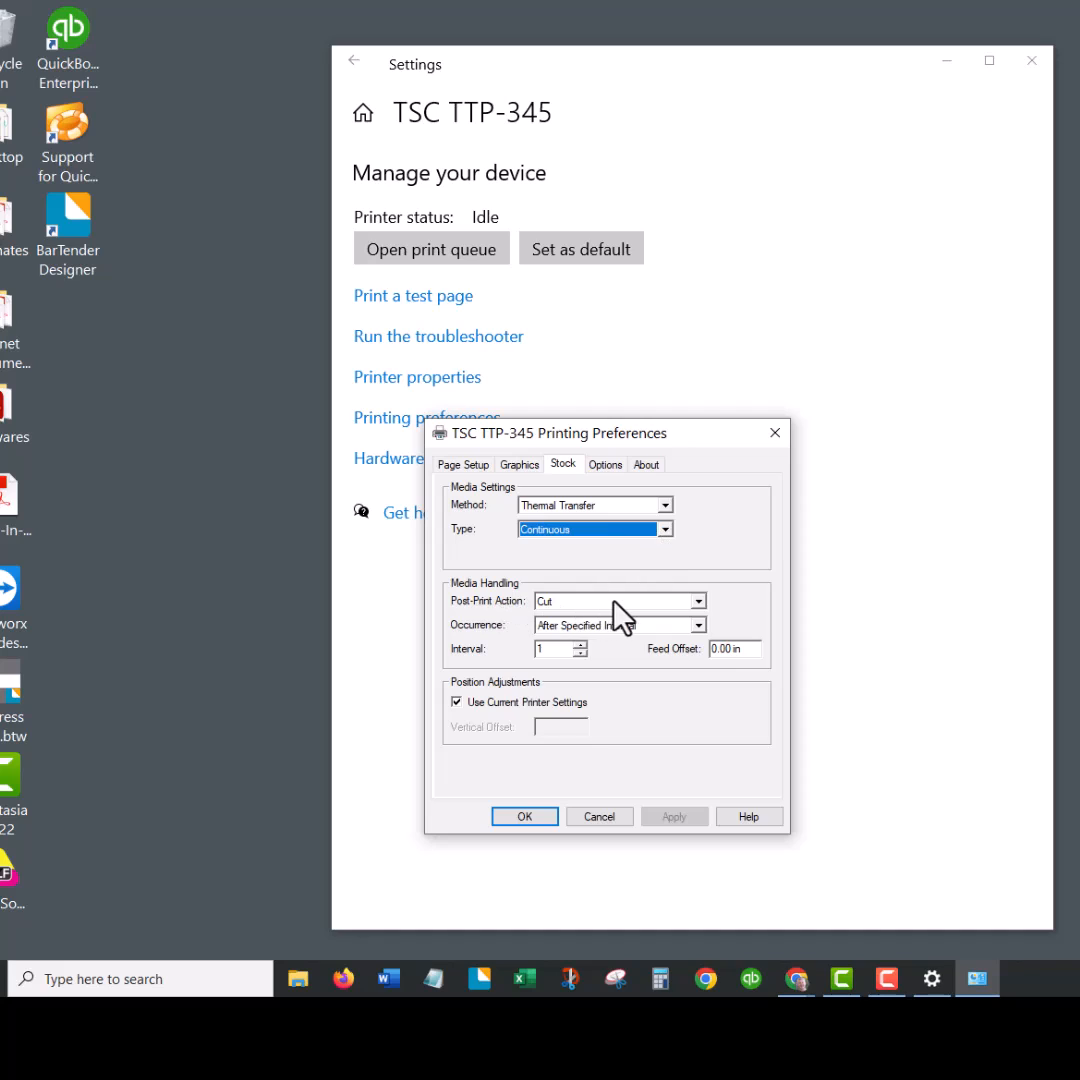
{"action": "left_click", "coordinate": [697, 601]}
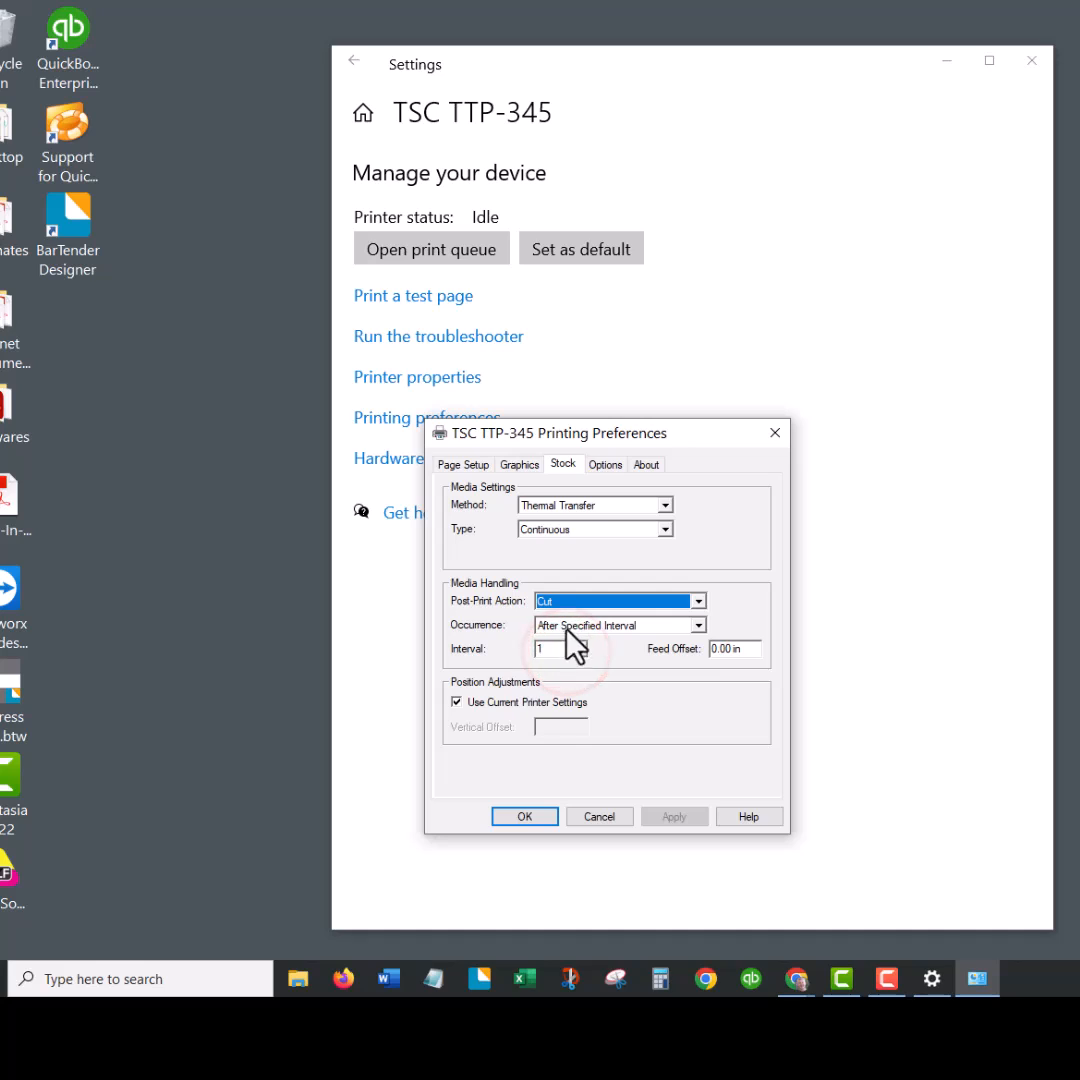
{"action": "left_click", "coordinate": [610, 625]}
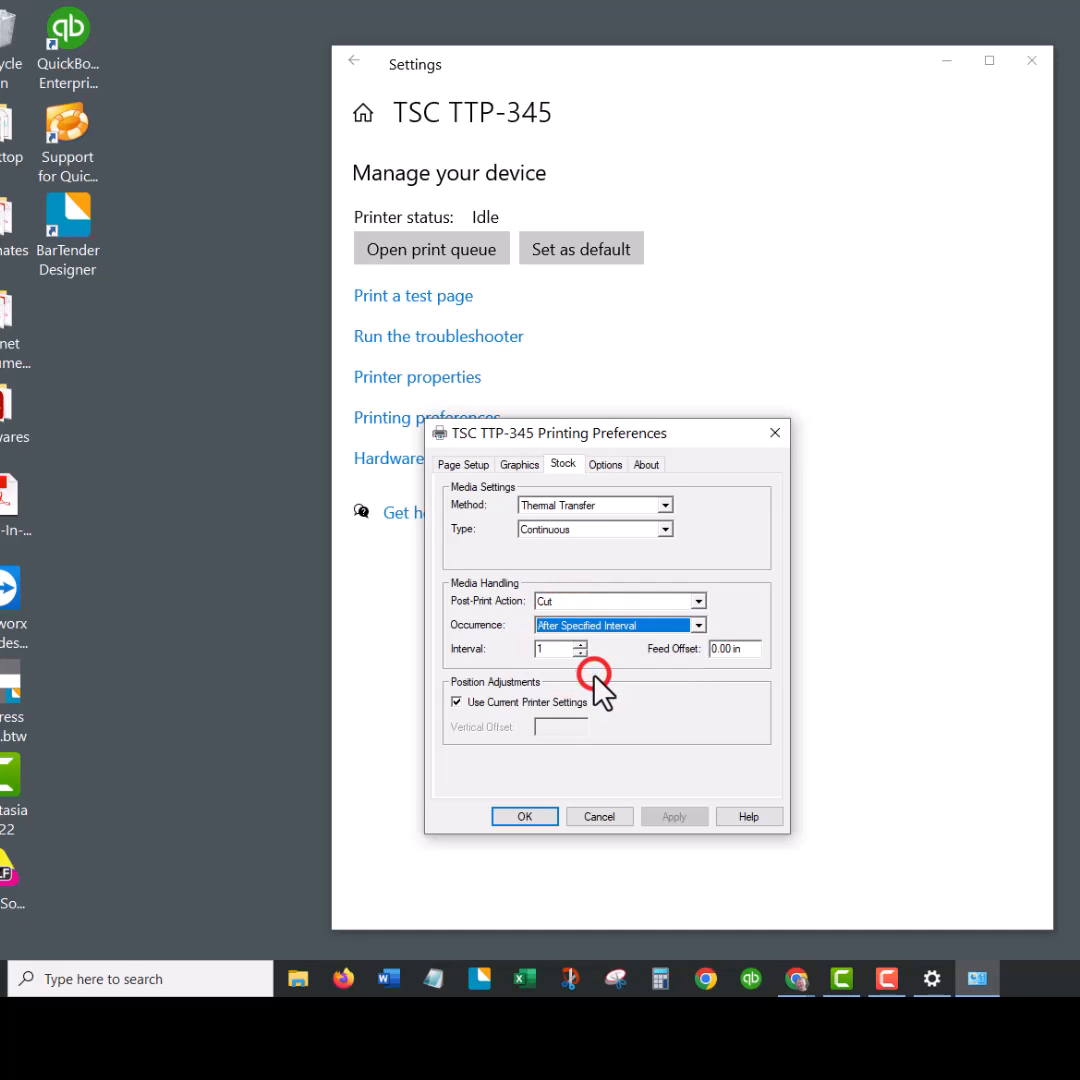
{"action": "mouse_move", "coordinate": [717, 525]}
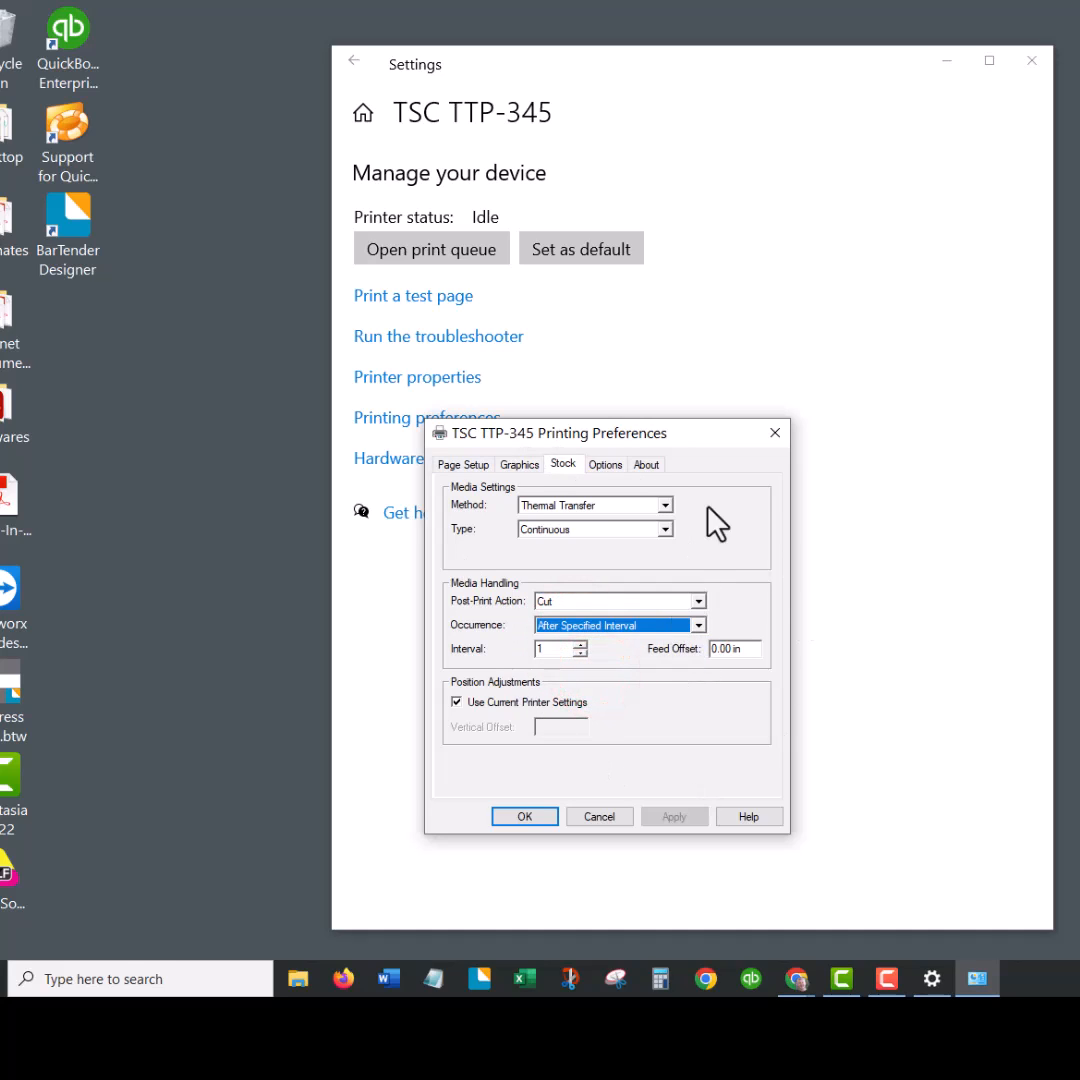
{"action": "mouse_move", "coordinate": [680, 831]}
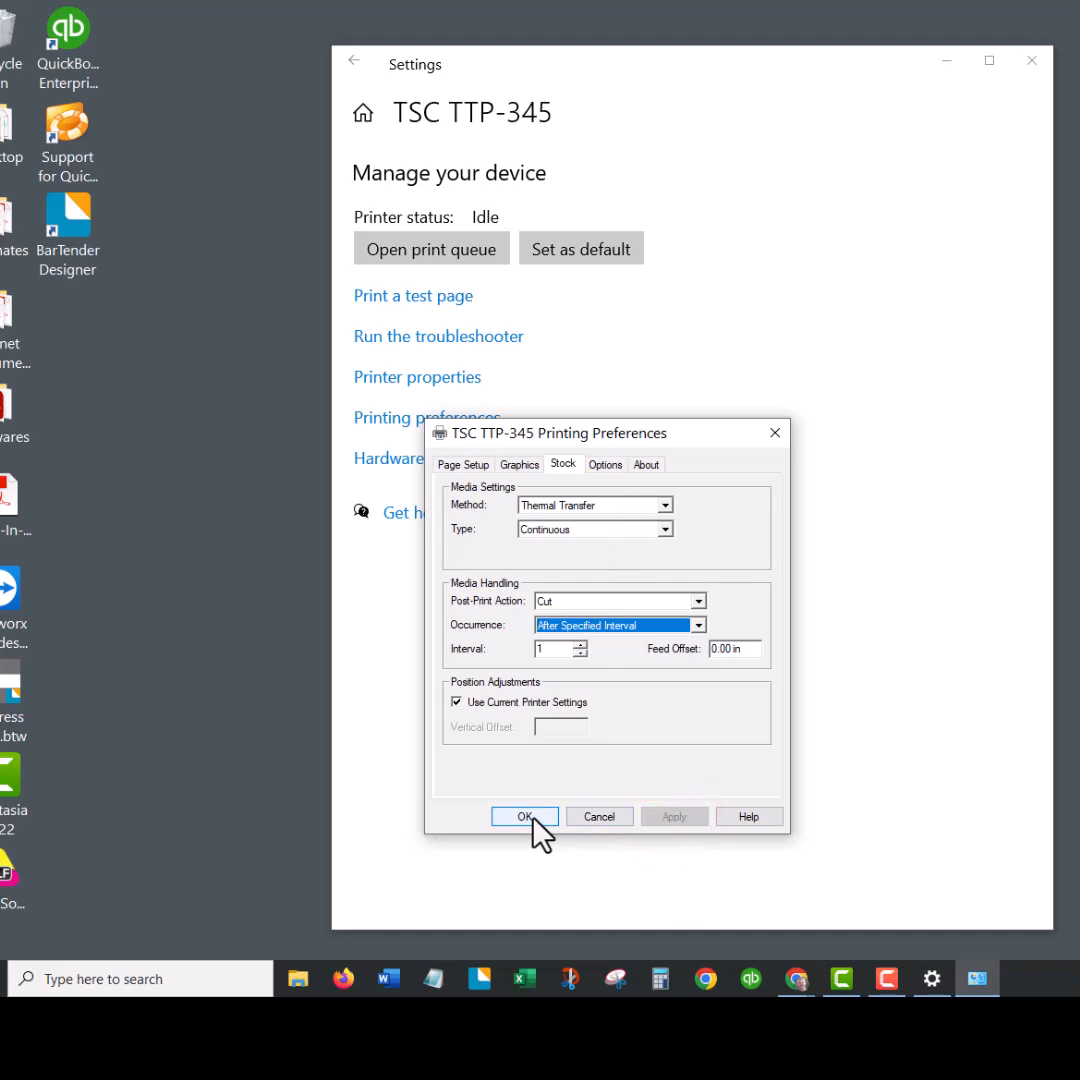
Step: Confirm the stock settings with OK, returning to the TSC TTP-345 device page
{"action": "left_click", "coordinate": [524, 816]}
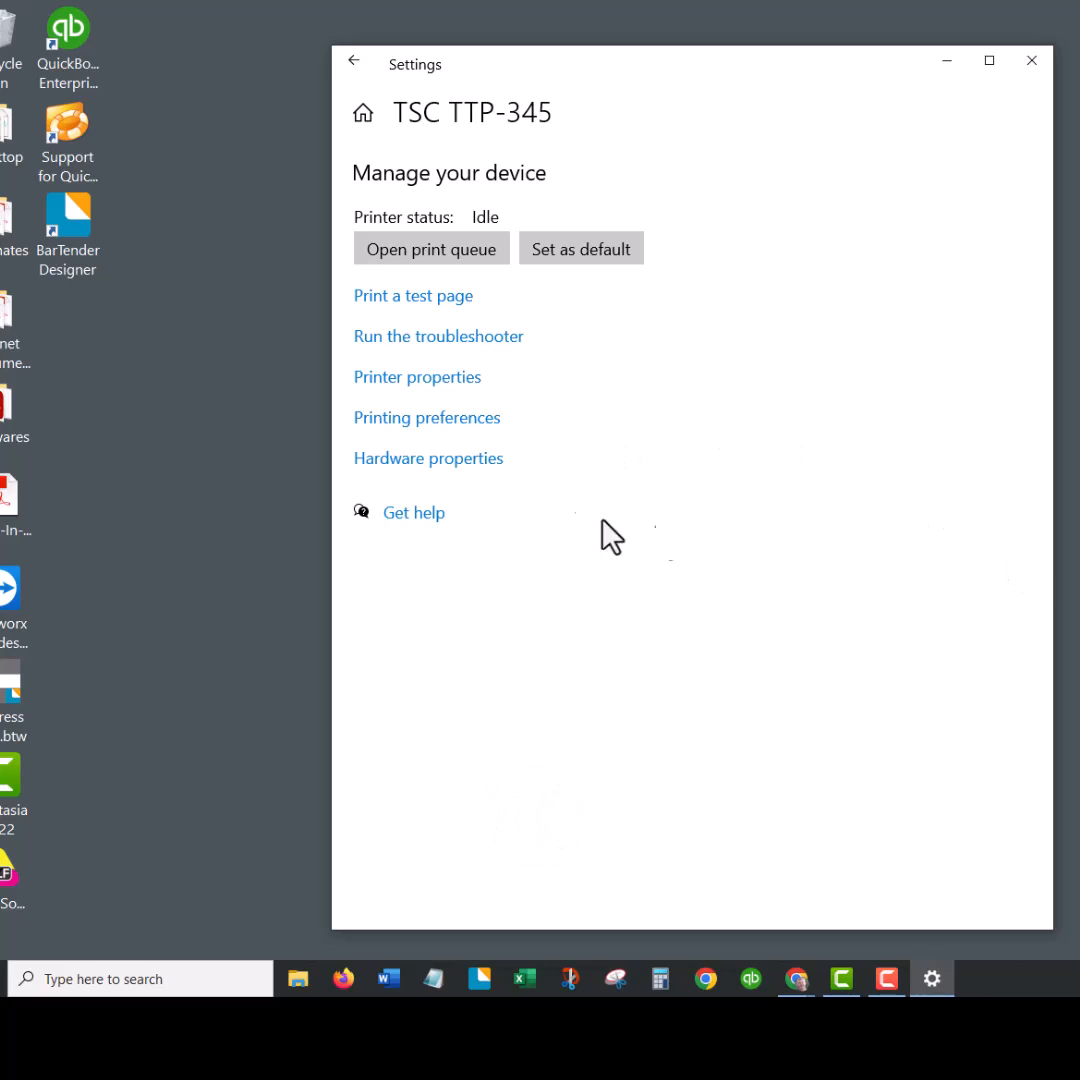
{"action": "mouse_move", "coordinate": [724, 487]}
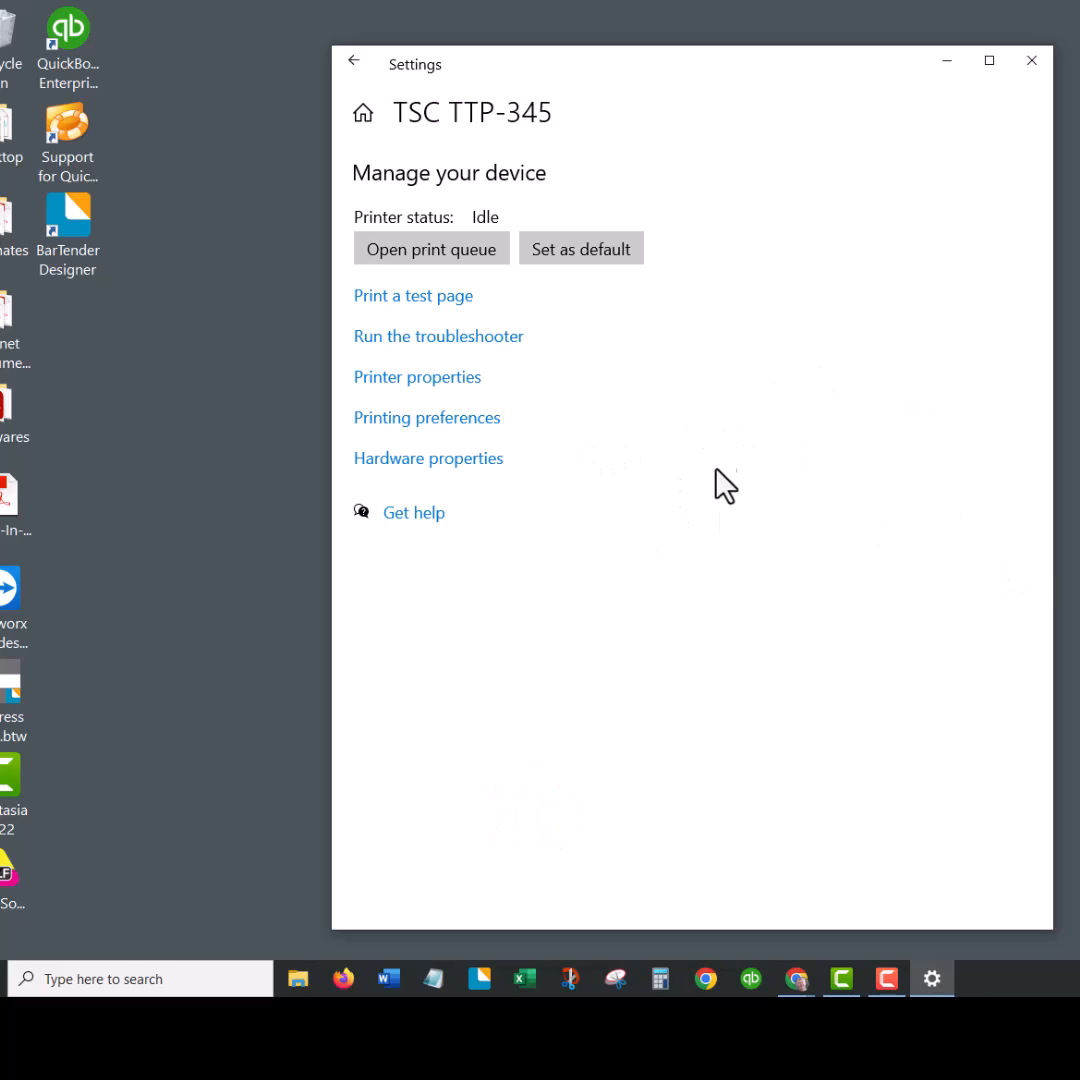
{"action": "mouse_move", "coordinate": [537, 470]}
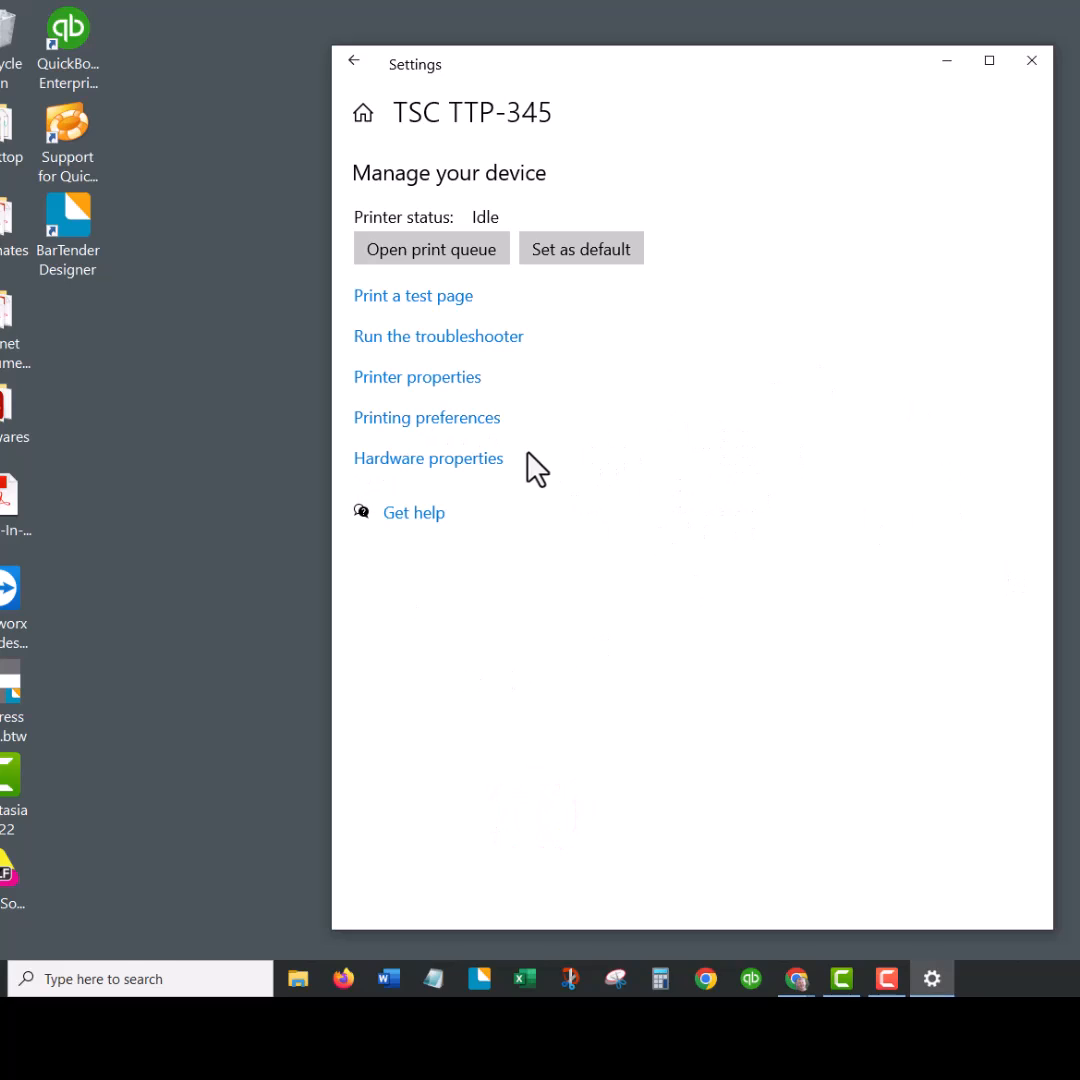
{"action": "mouse_move", "coordinate": [426, 417]}
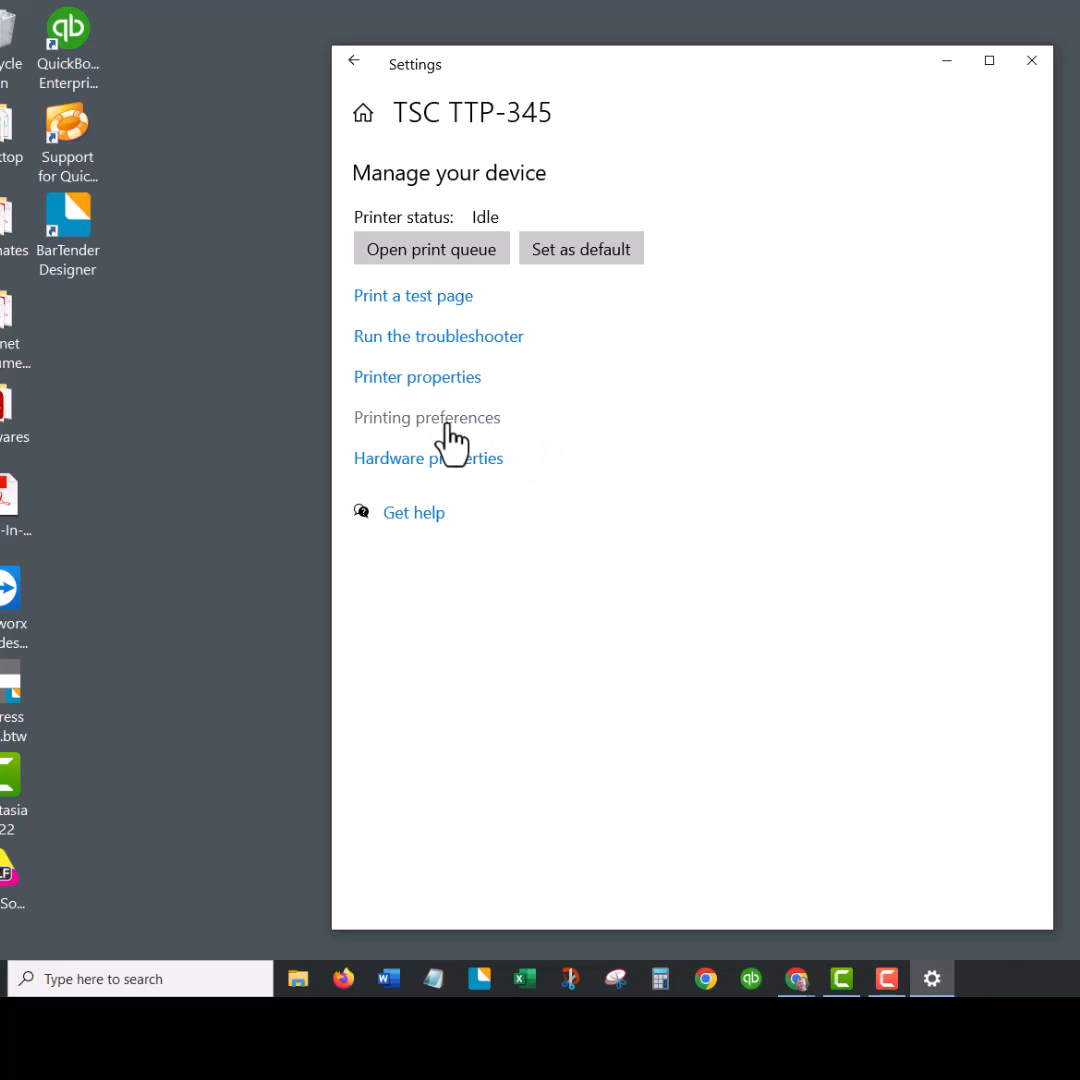
Step: In Options, untick Use Current Printer Settings and set print speed to 4.00 in/sec
{"action": "left_click", "coordinate": [426, 417]}
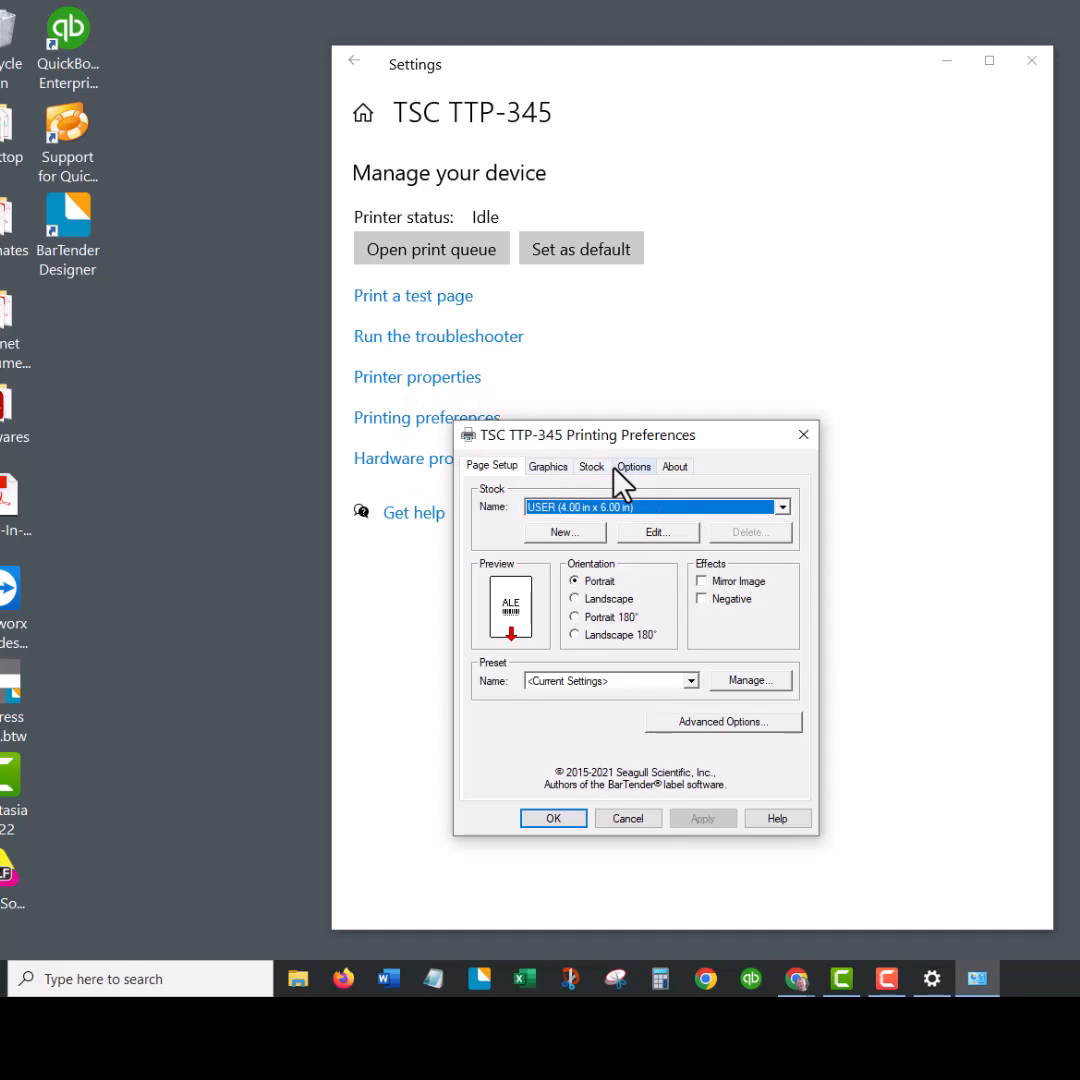
{"action": "left_click", "coordinate": [634, 466]}
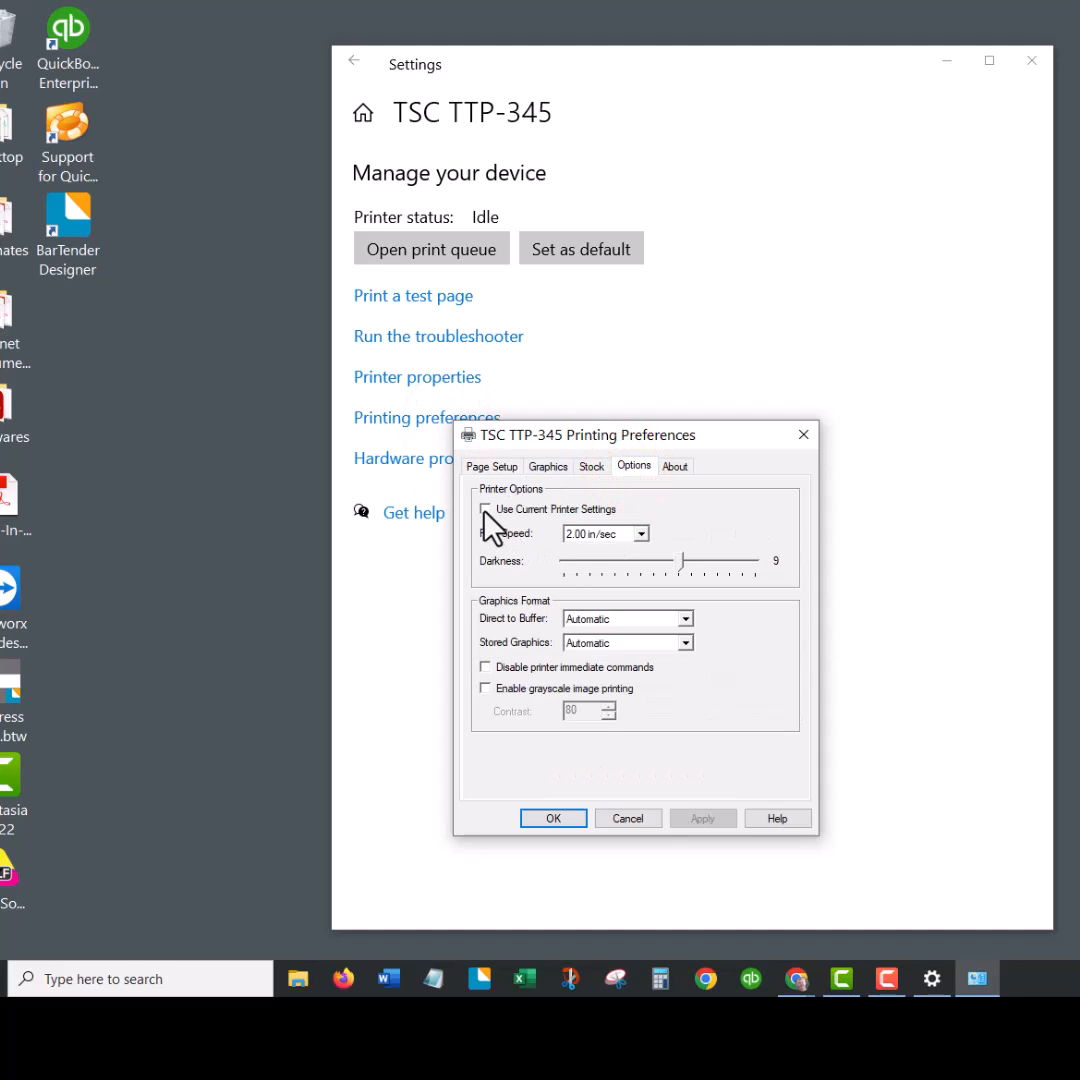
{"action": "left_click", "coordinate": [485, 508]}
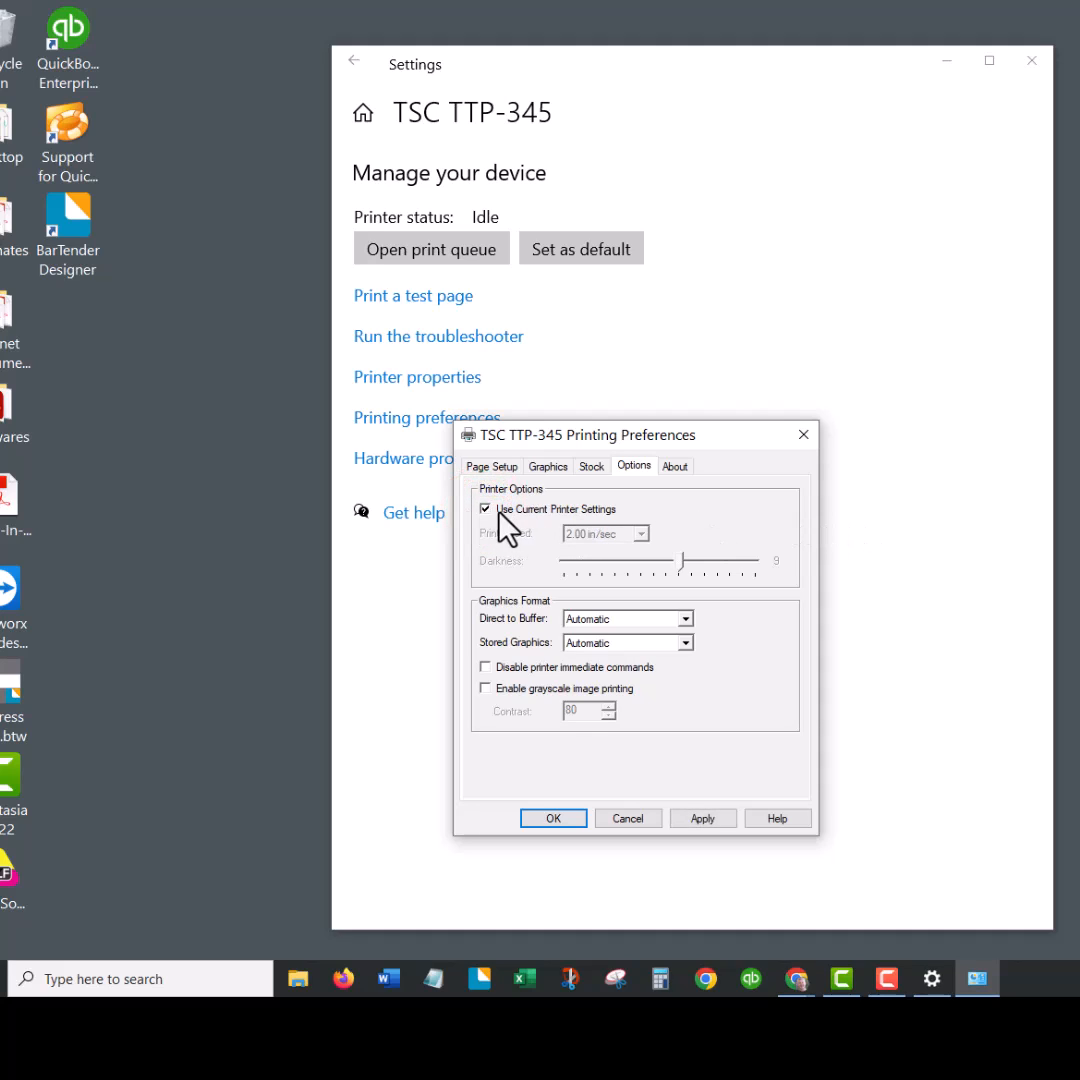
{"action": "left_click", "coordinate": [485, 509]}
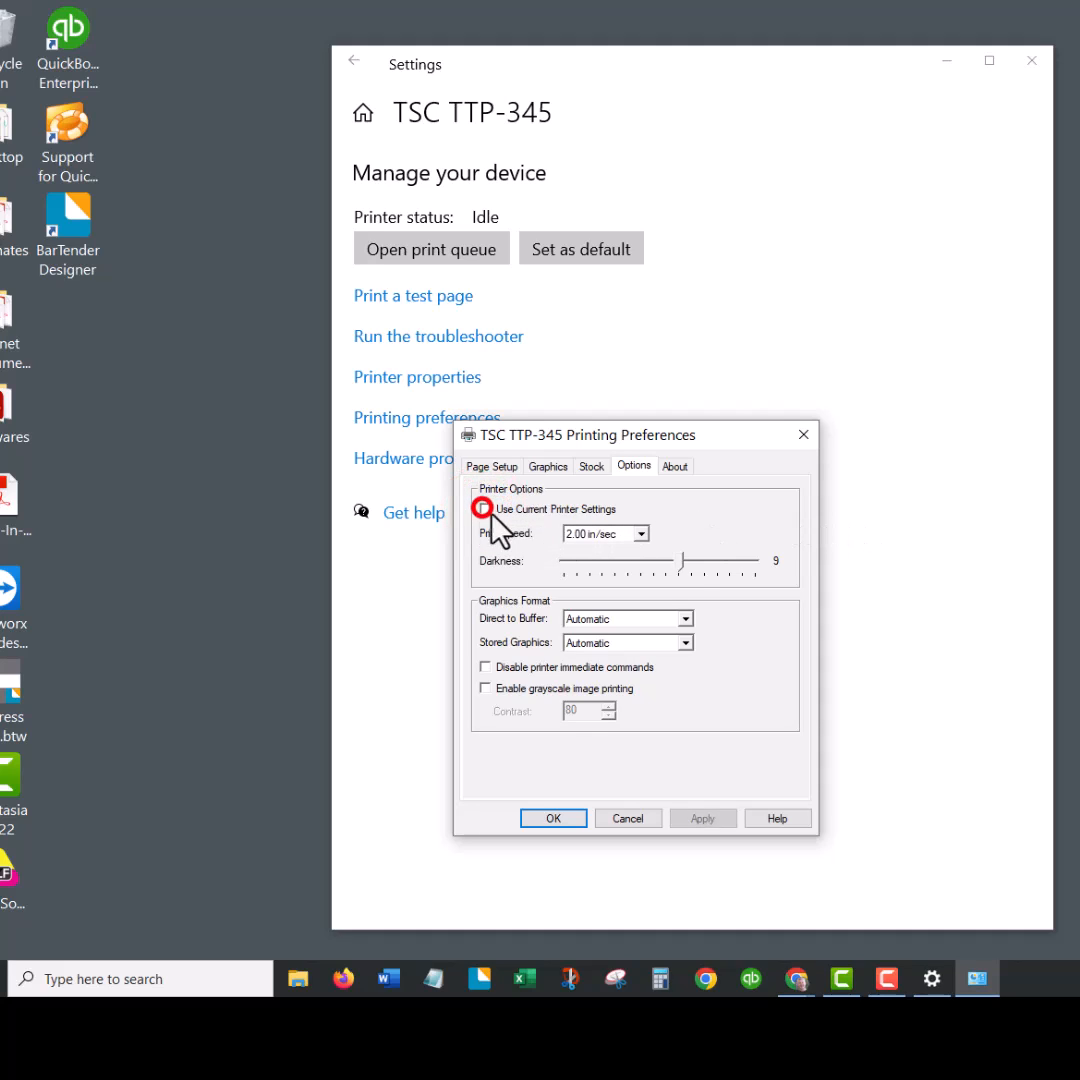
{"action": "left_click", "coordinate": [642, 533]}
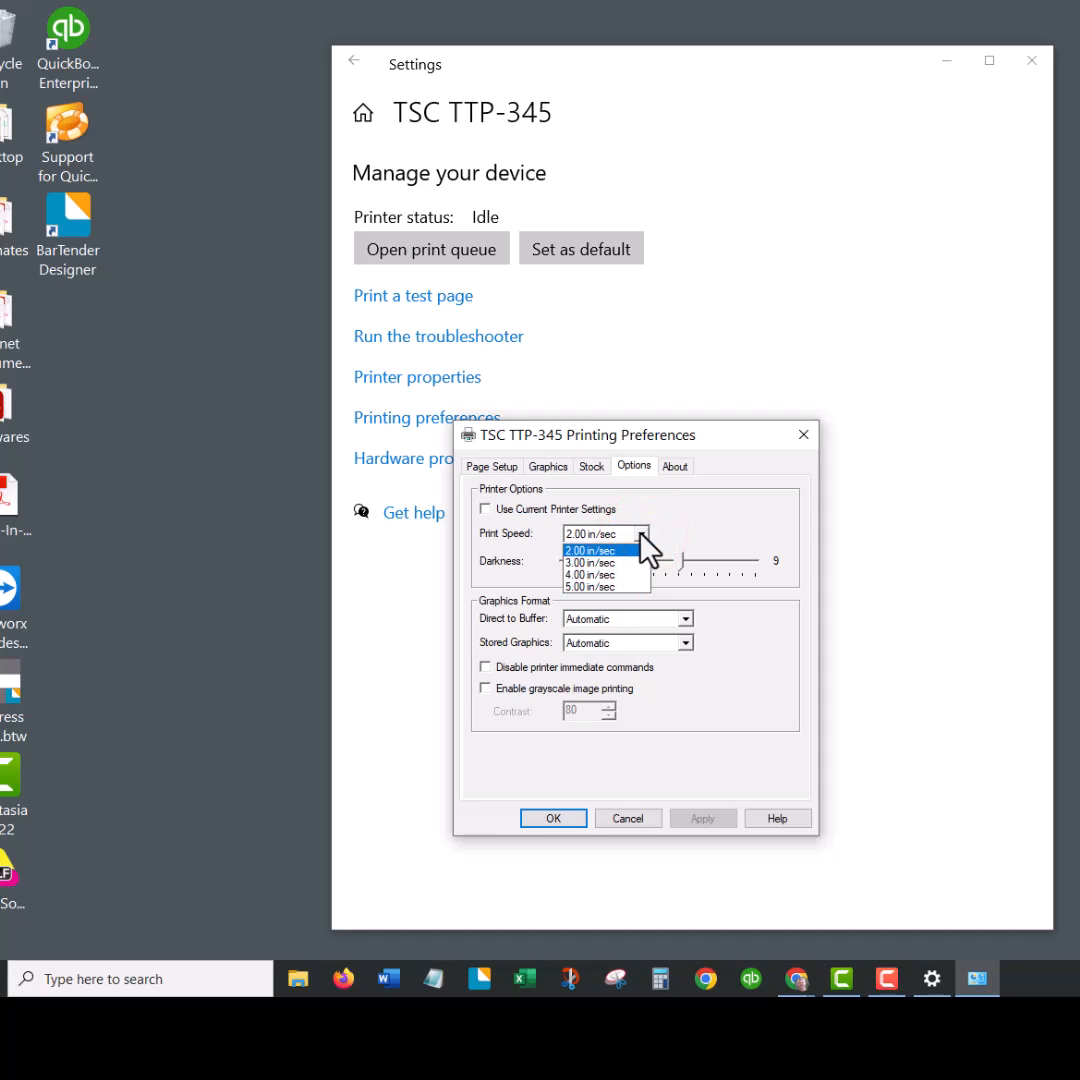
{"action": "left_click", "coordinate": [591, 575]}
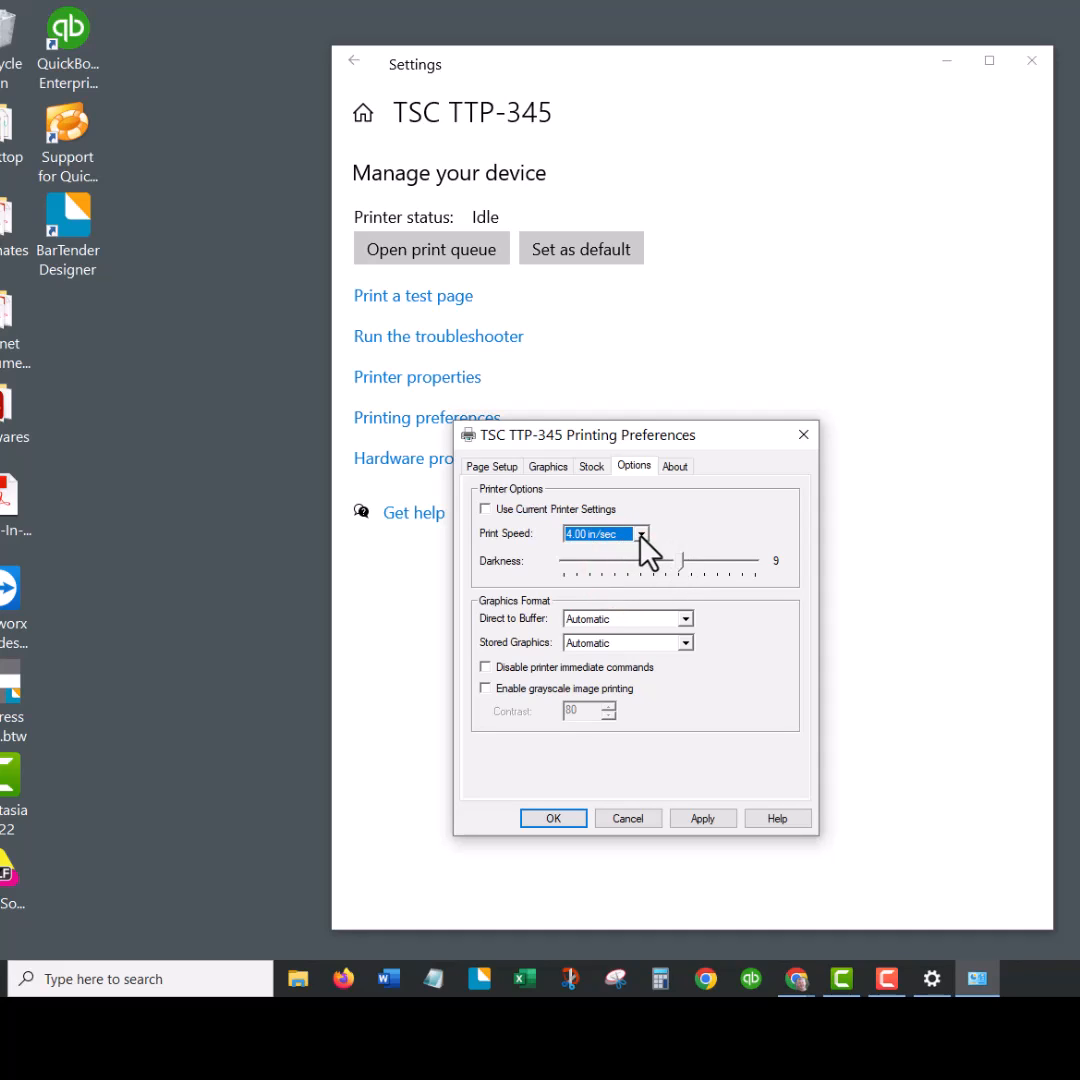
Step: Set print darkness to 8, then apply and close the preferences
{"action": "left_click", "coordinate": [640, 532]}
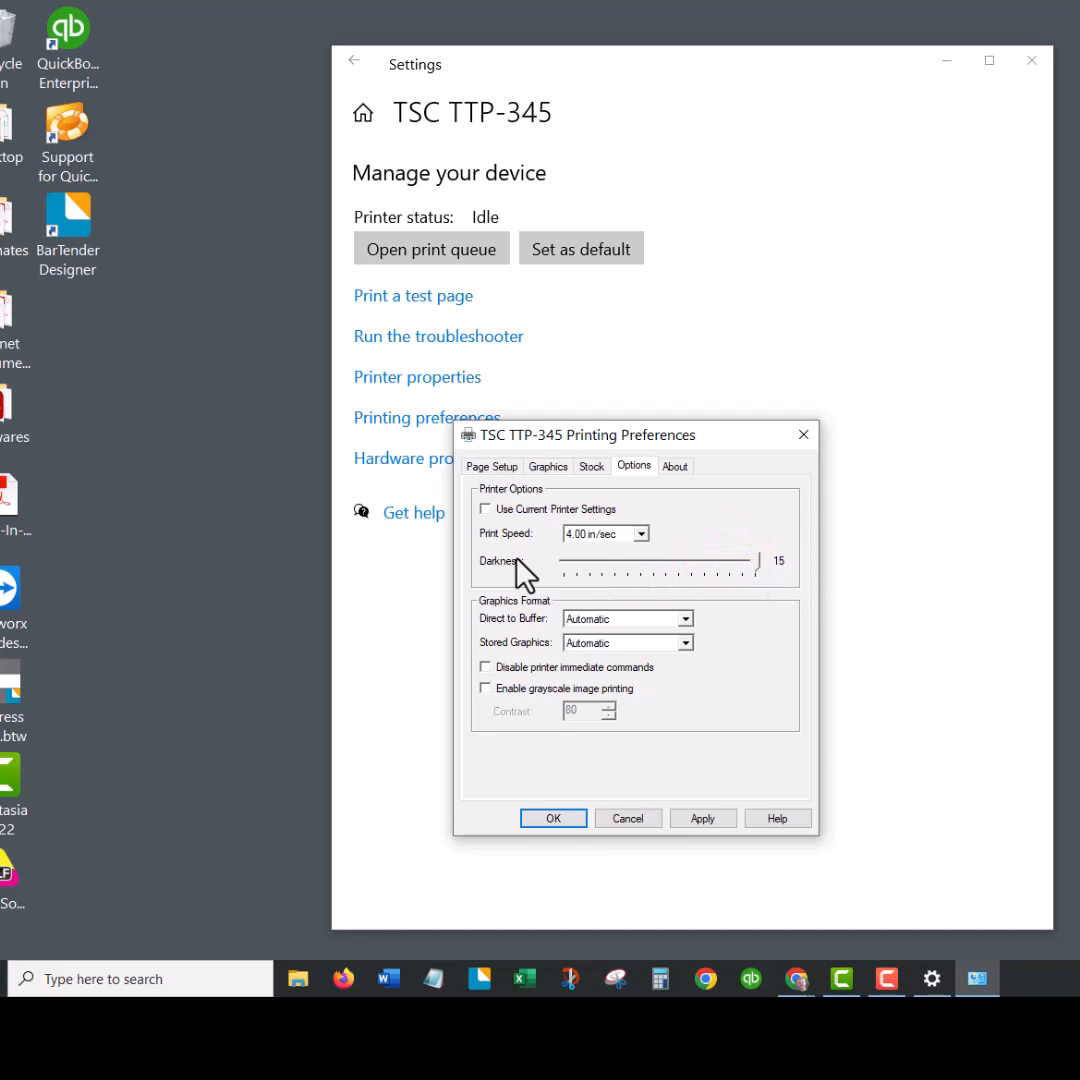
{"action": "mouse_move", "coordinate": [622, 578]}
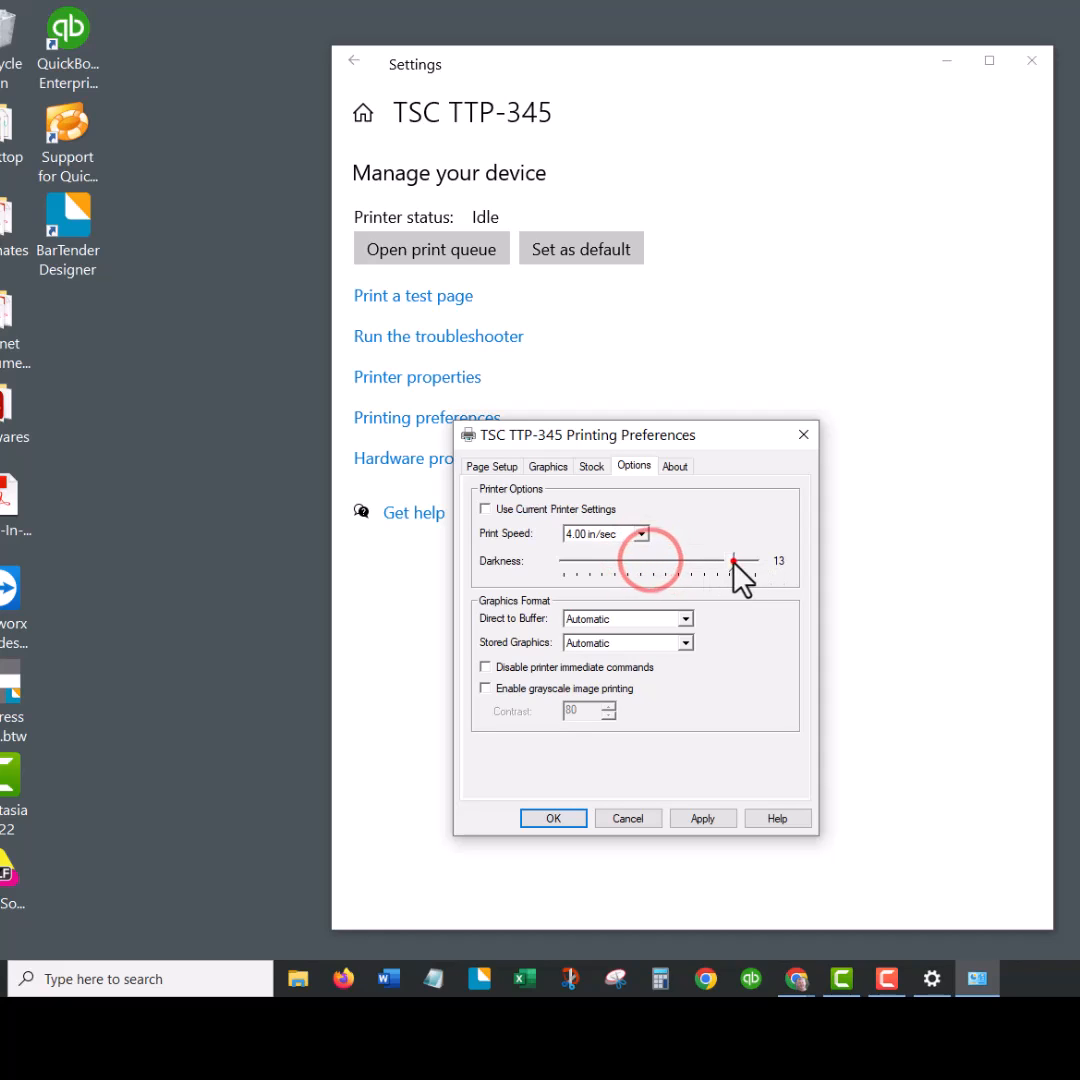
{"action": "left_click_drag", "start_coordinate": [735, 575], "coordinate": [660, 575]}
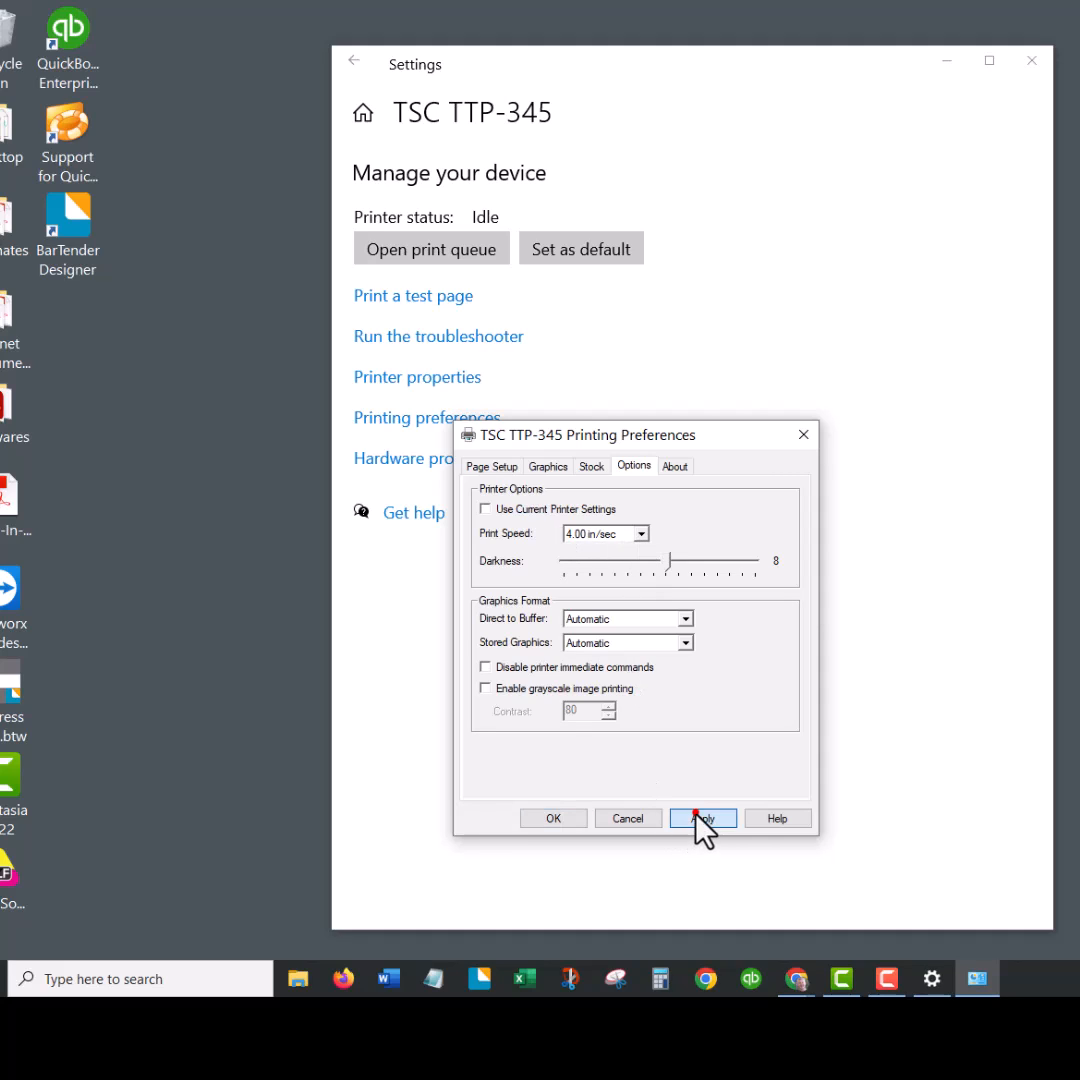
{"action": "left_click", "coordinate": [702, 818]}
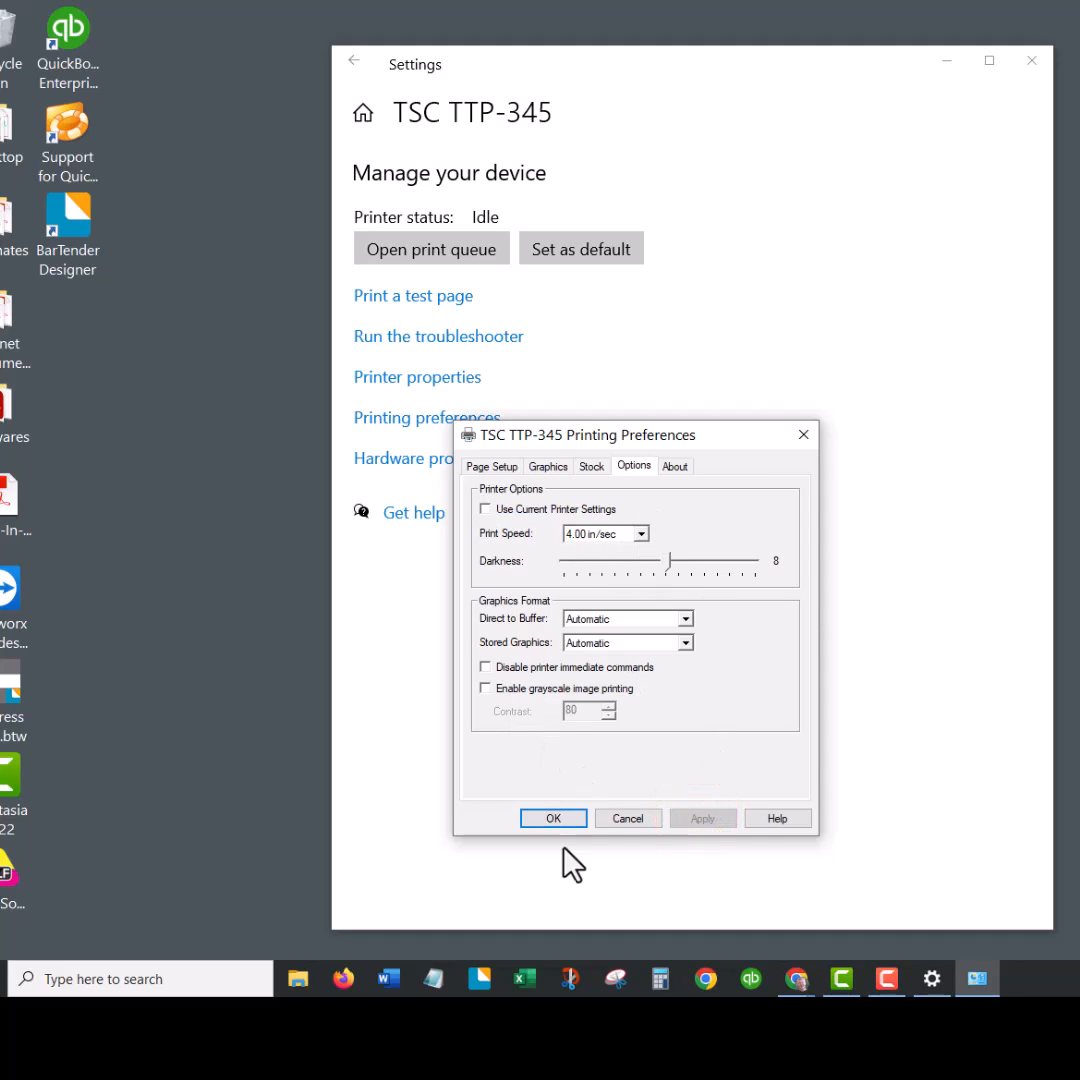
{"action": "left_click", "coordinate": [553, 818]}
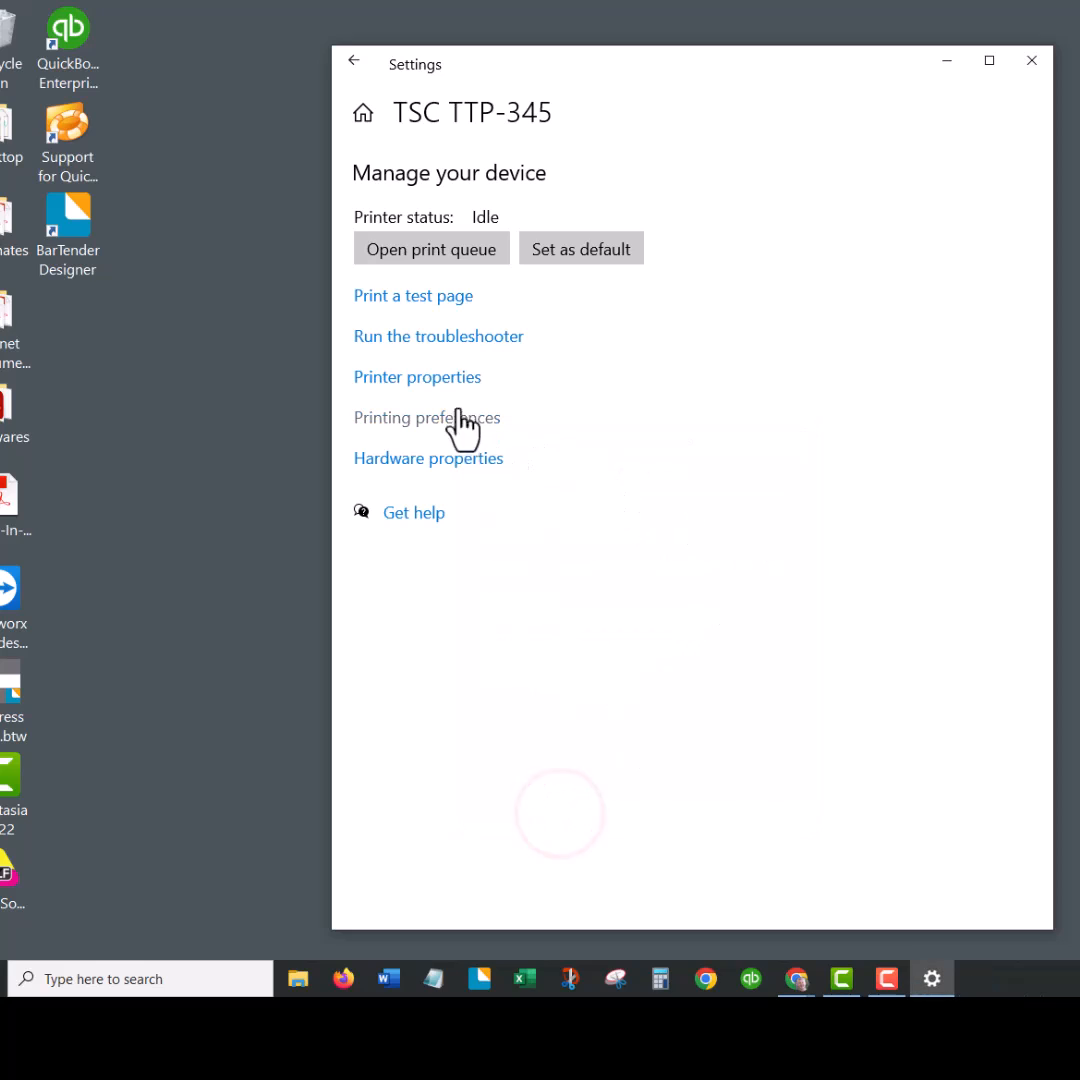
{"action": "mouse_move", "coordinate": [680, 705]}
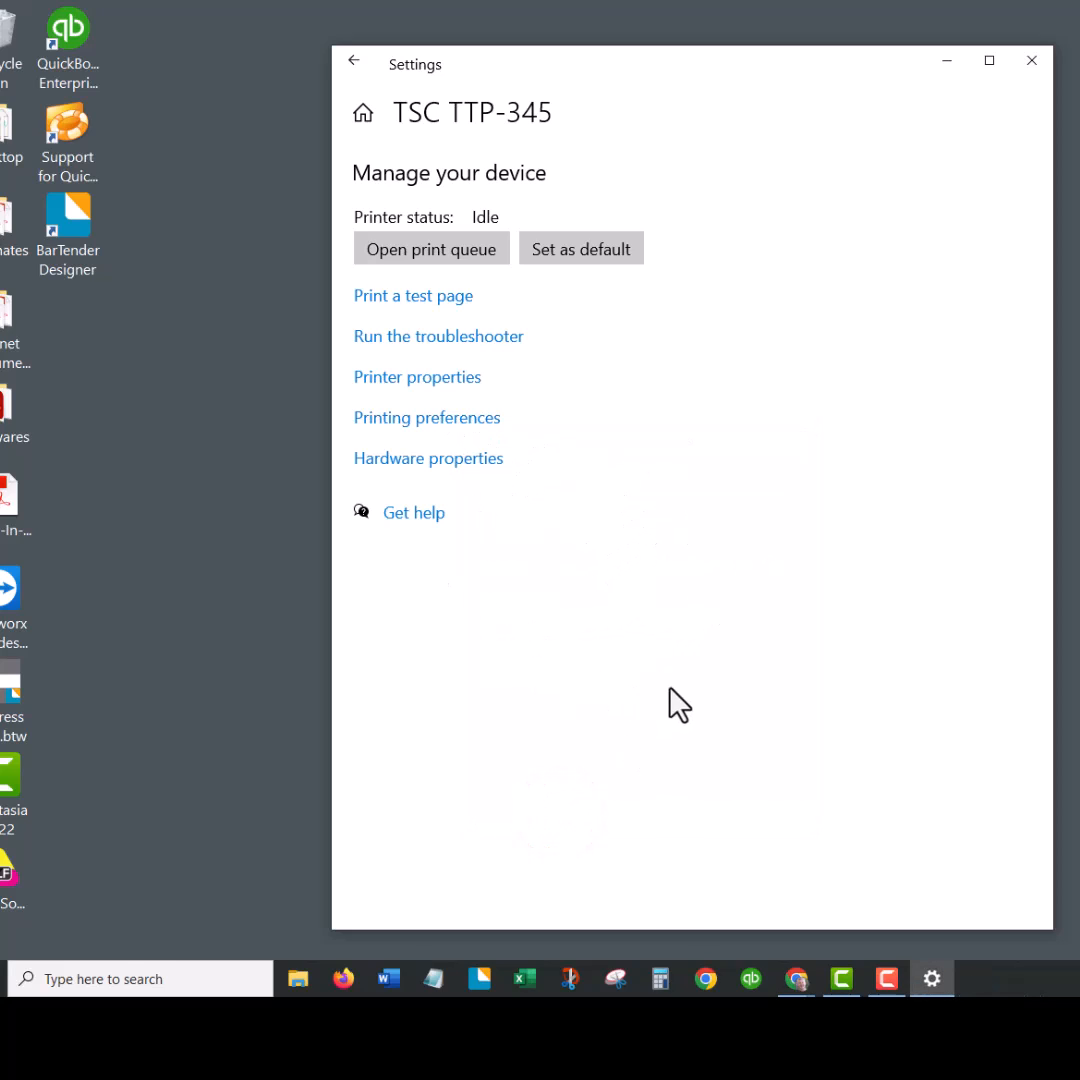
{"action": "mouse_move", "coordinate": [588, 283]}
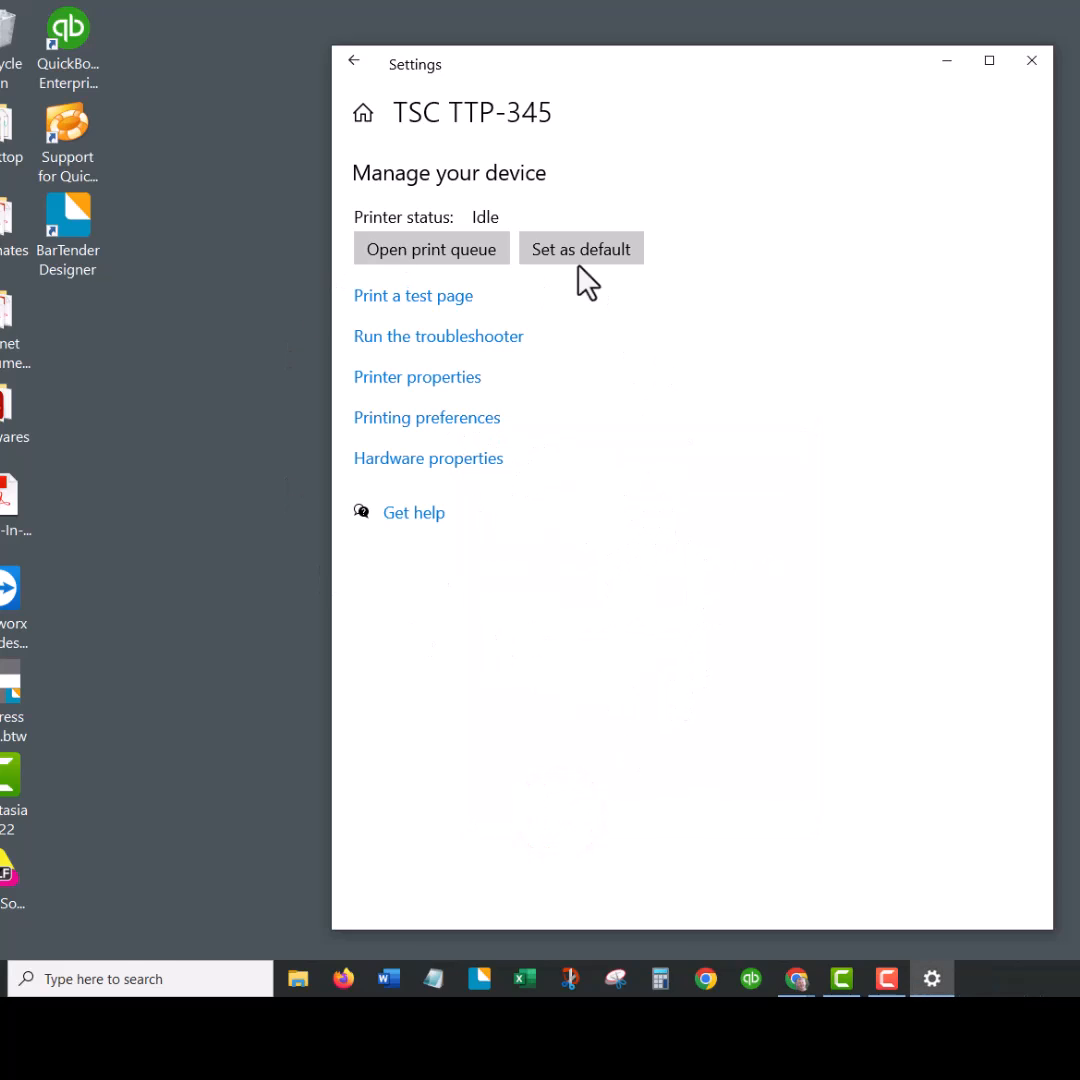
{"action": "mouse_move", "coordinate": [584, 484]}
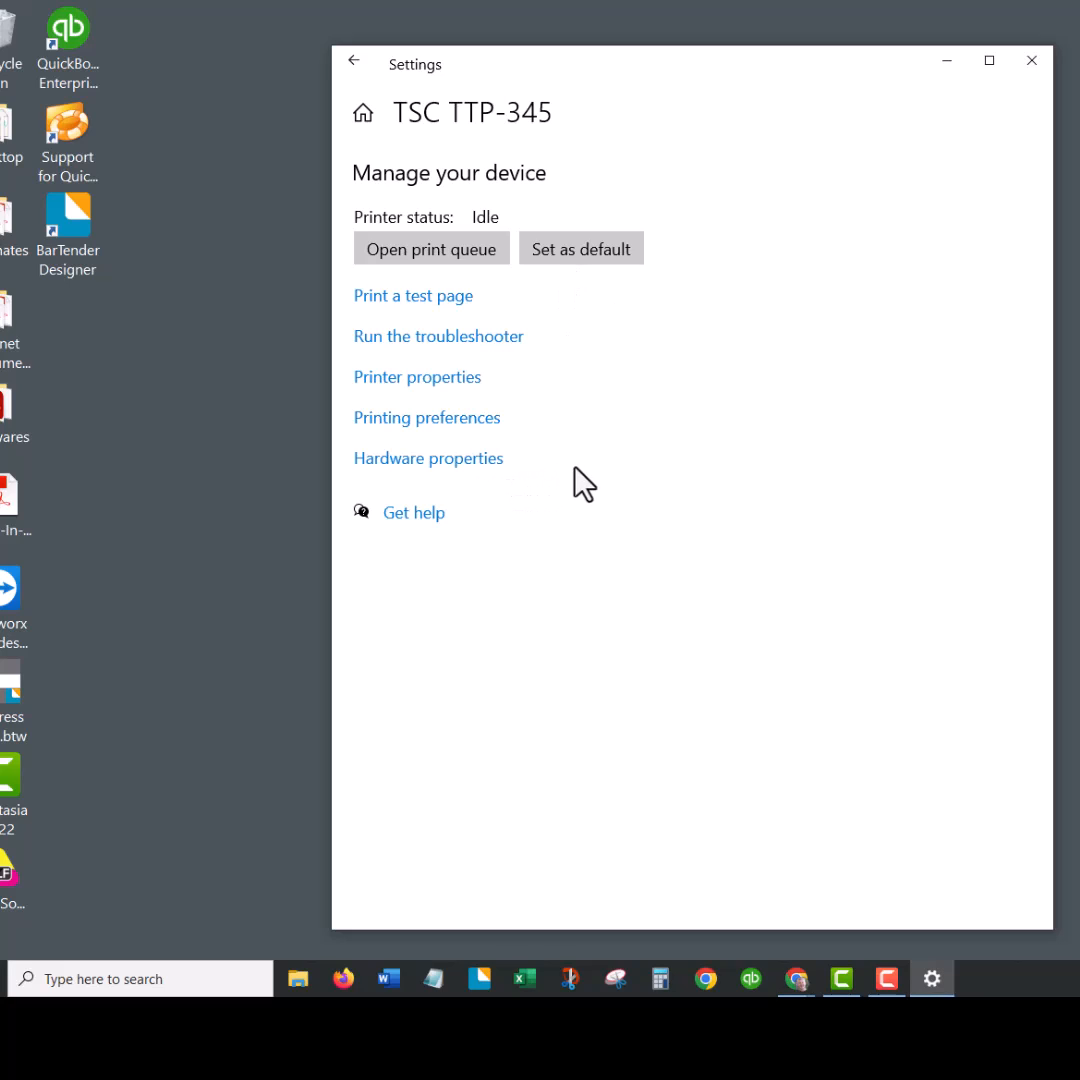
{"action": "mouse_move", "coordinate": [910, 372]}
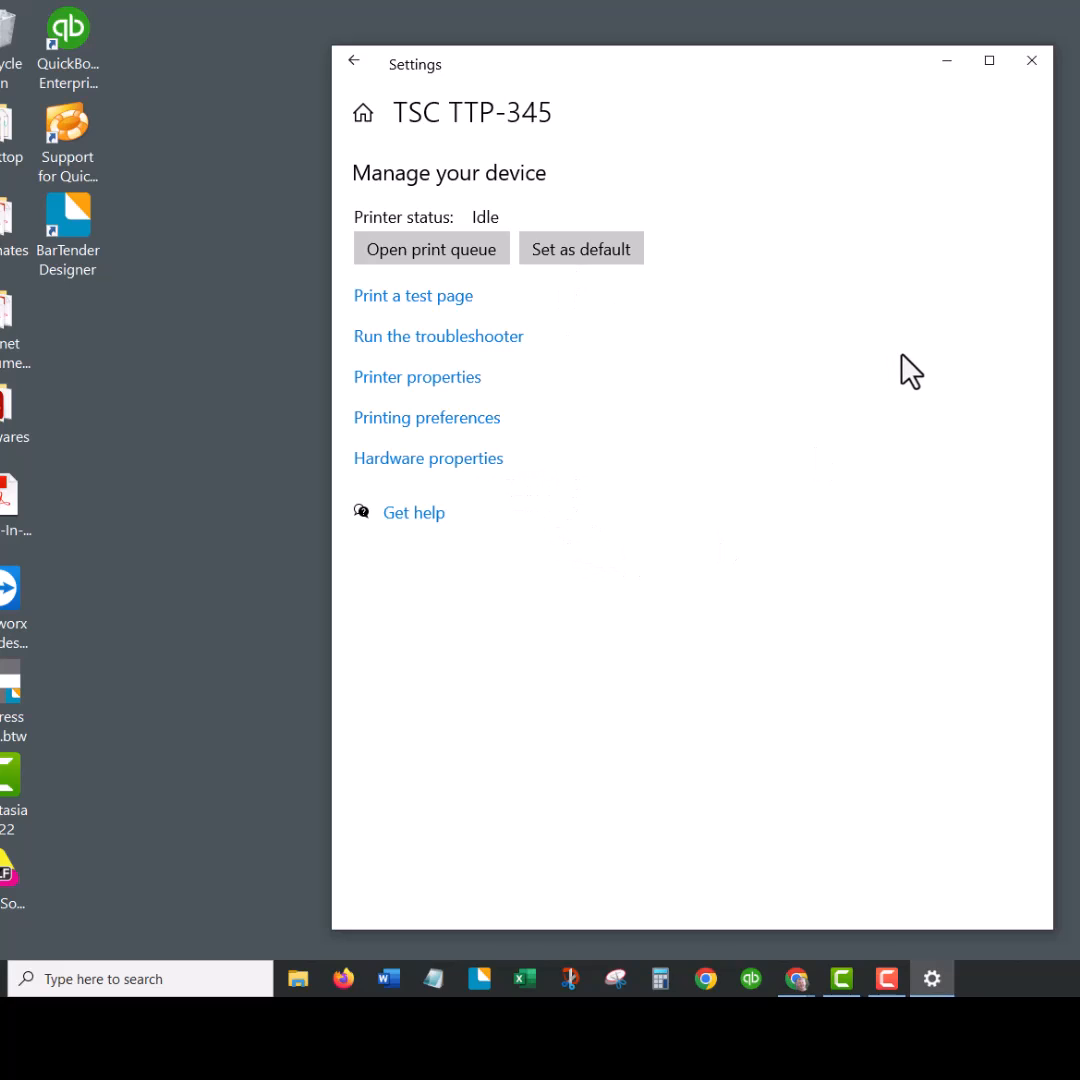